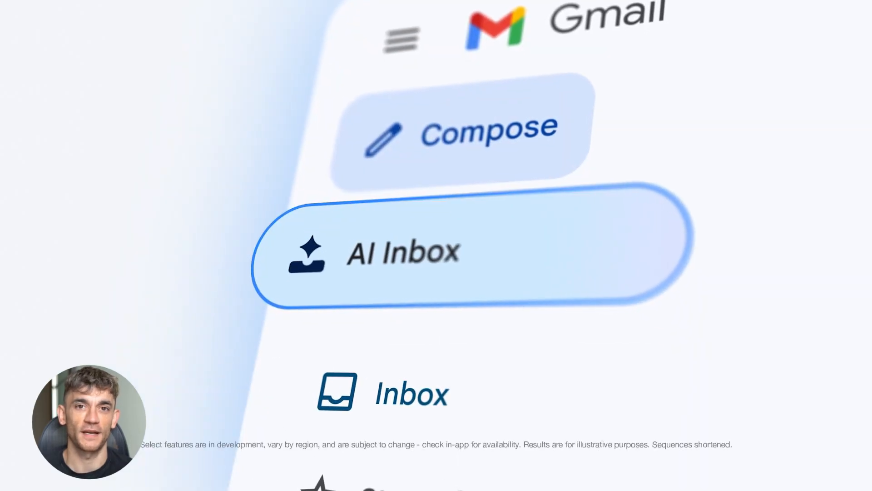
Open AI Inbox and scroll past its five priorities to the Catch up summary
{"action": "left_click", "coordinate": [403, 253]}
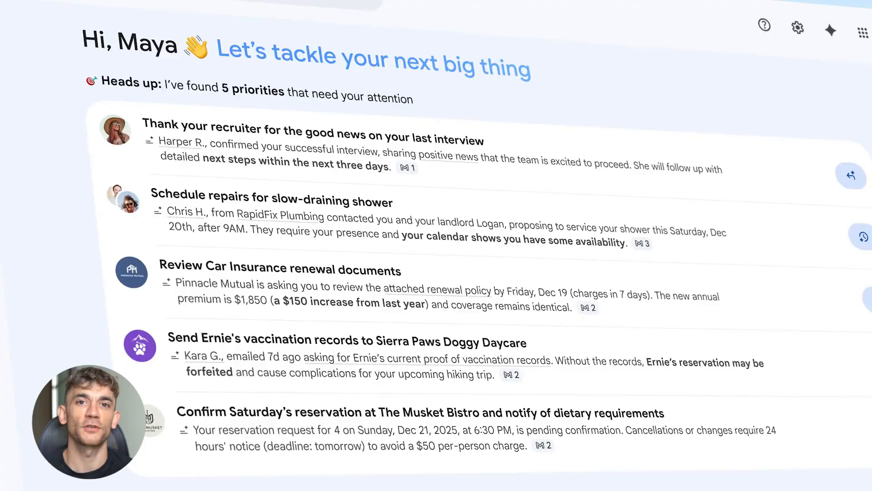
{"action": "scroll", "scroll_direction": "down", "scroll_amount": 3}
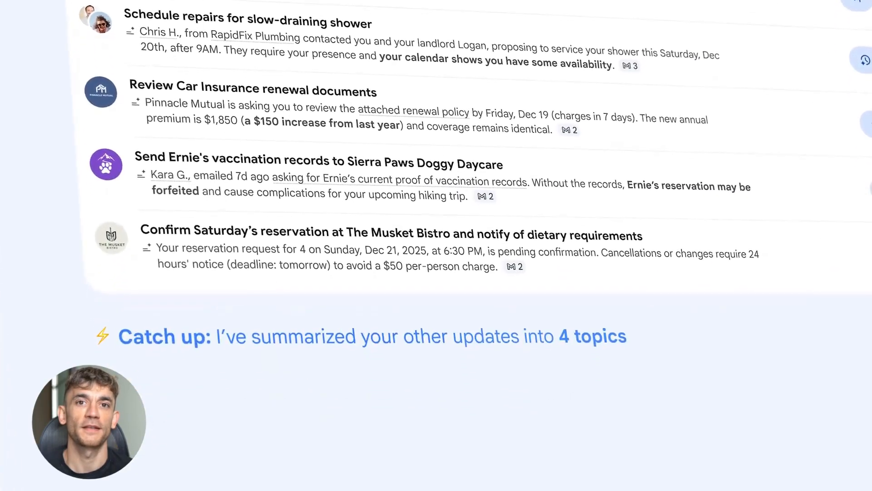
{"action": "scroll", "scroll_direction": "down", "scroll_amount": 3}
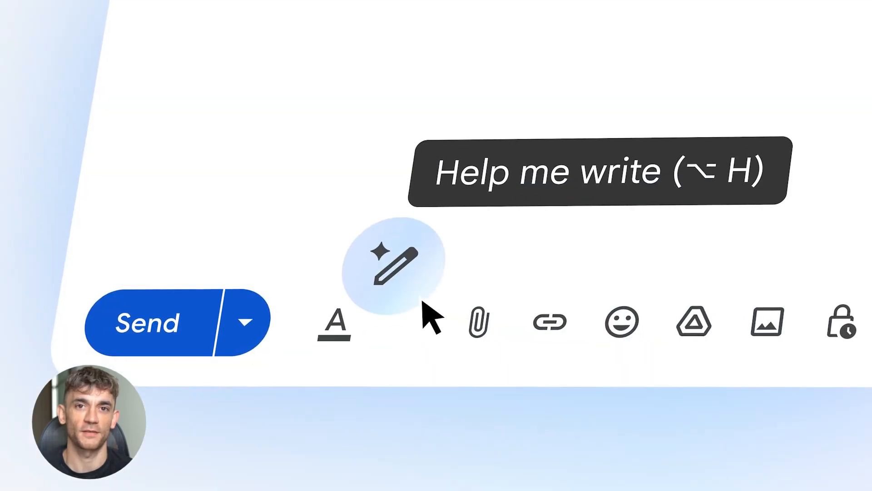
Generate a Help me write refund draft for the cracked Terrazzo Planter and submit a 'Make this' change
{"action": "left_click", "coordinate": [394, 260]}
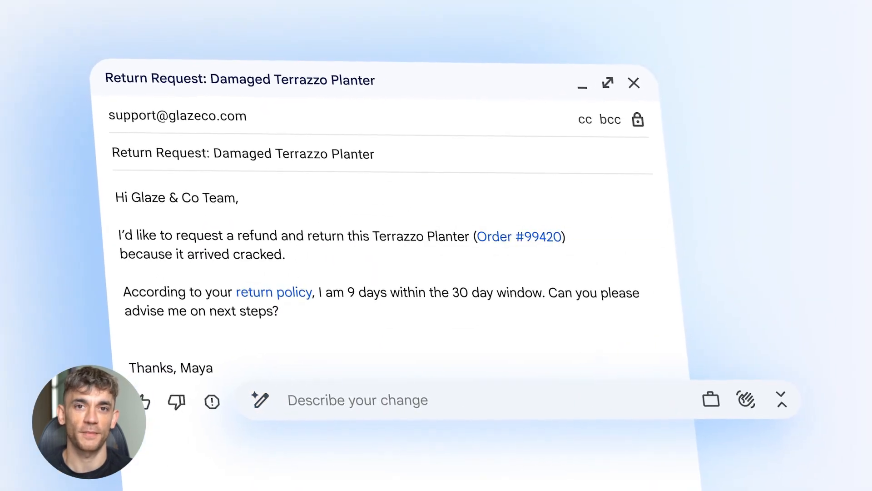
{"action": "type", "text": "Make this"}
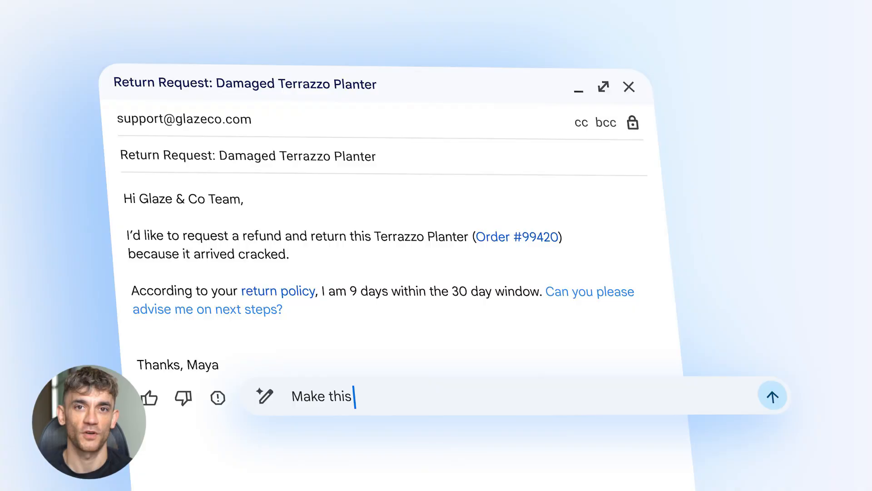
{"action": "left_click", "coordinate": [772, 396]}
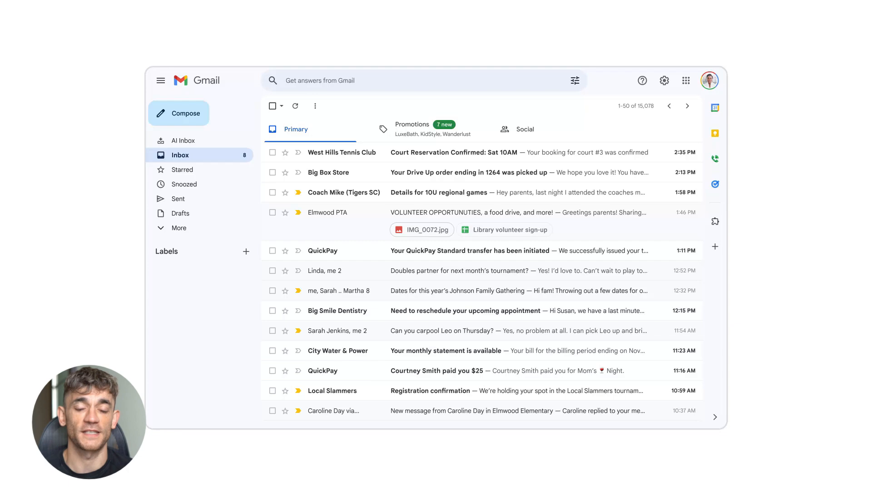
Ask Gmail which plumber quoted last year's bathroom renovation and expand the AI Overview answer
{"action": "left_click", "coordinate": [389, 80]}
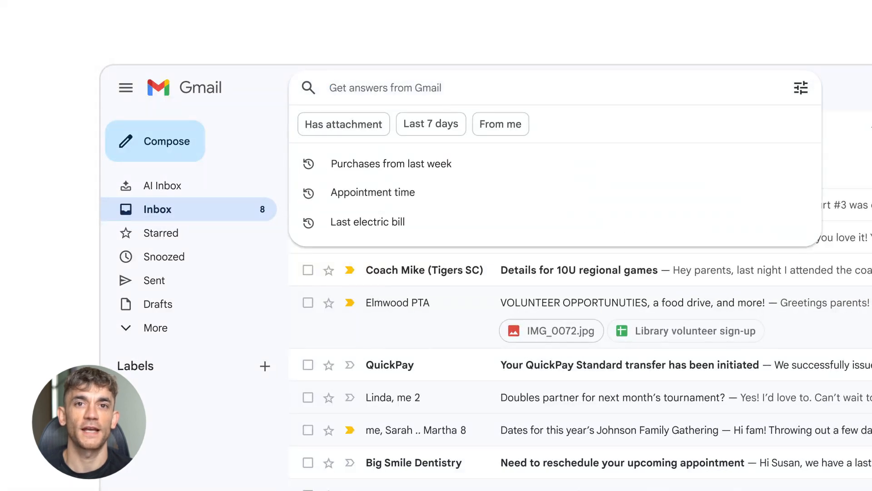
{"action": "type", "text": "Who was the plumber that gave me a quote for the bathroom renovation last year?"}
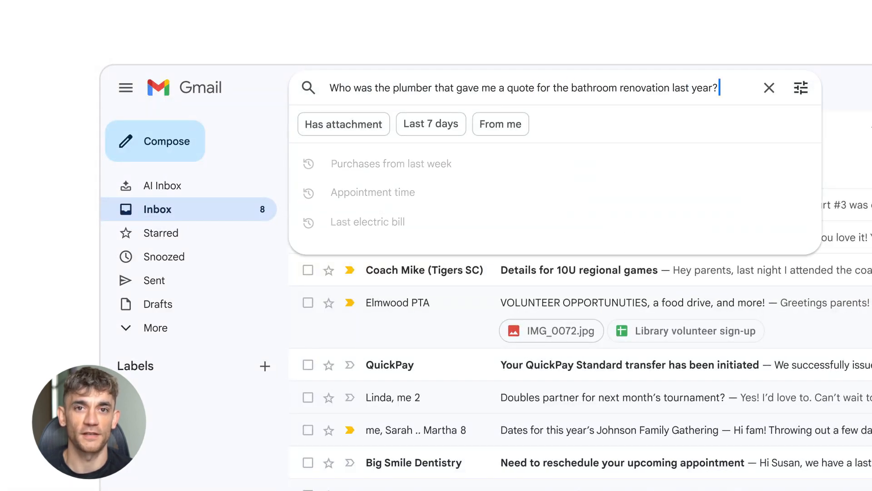
{"action": "key", "text": "Return"}
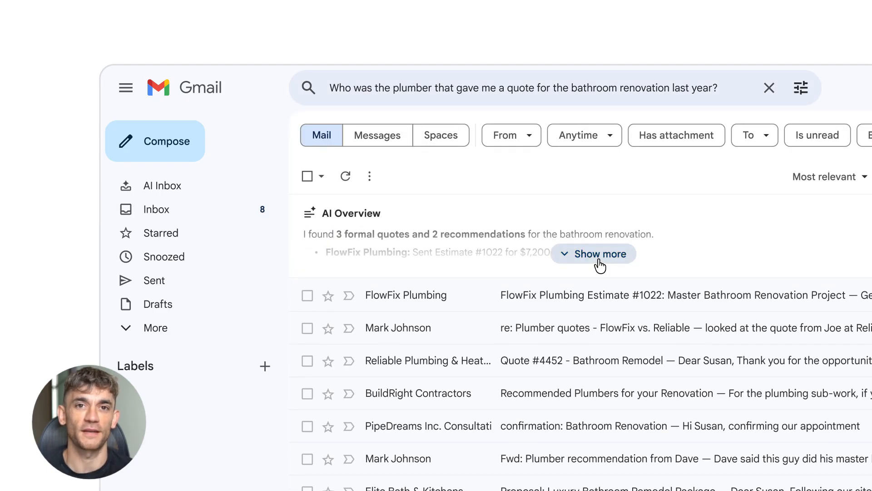
{"action": "left_click", "coordinate": [594, 253]}
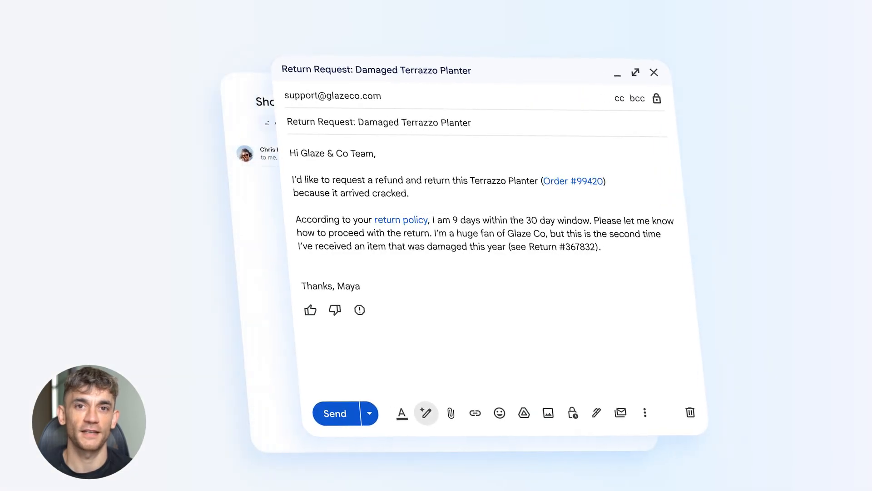
Apply the refined draft citing the earlier damaged item and go back to the Inbox
{"action": "left_click", "coordinate": [654, 72]}
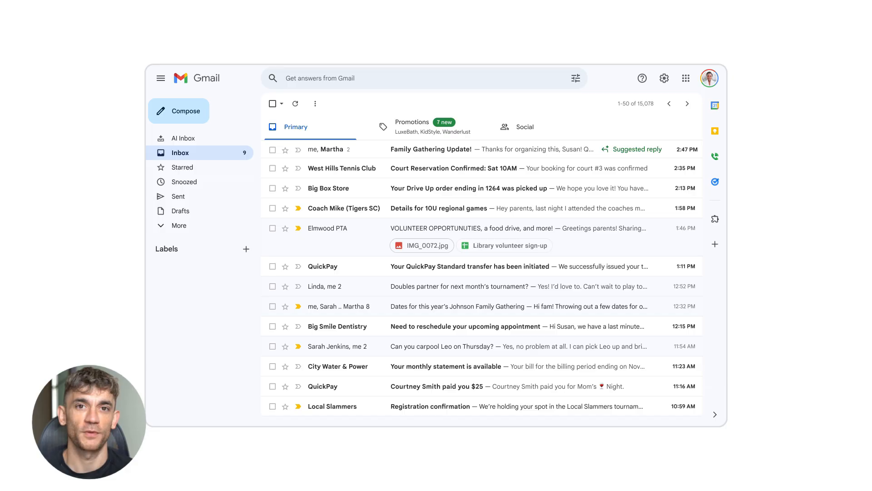
{"action": "mouse_move", "coordinate": [413, 158]}
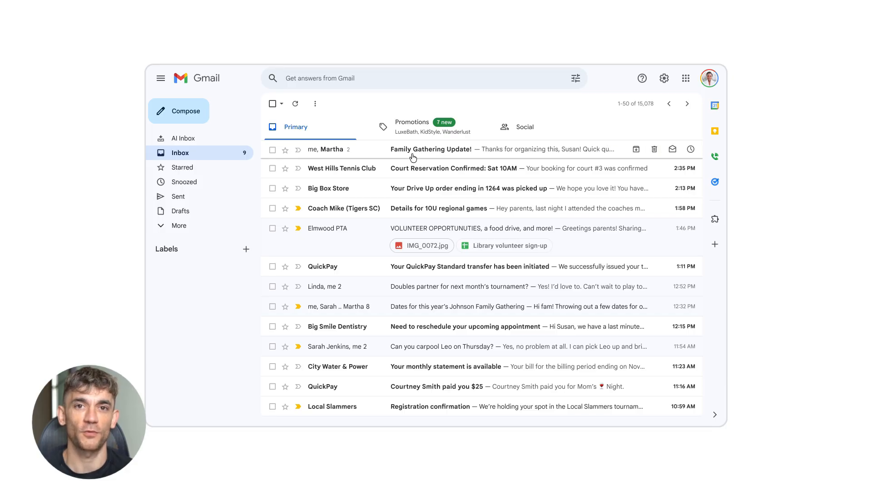
Open the Family Gathering Update and add a note asking guests to park on the street
{"action": "left_click", "coordinate": [431, 149]}
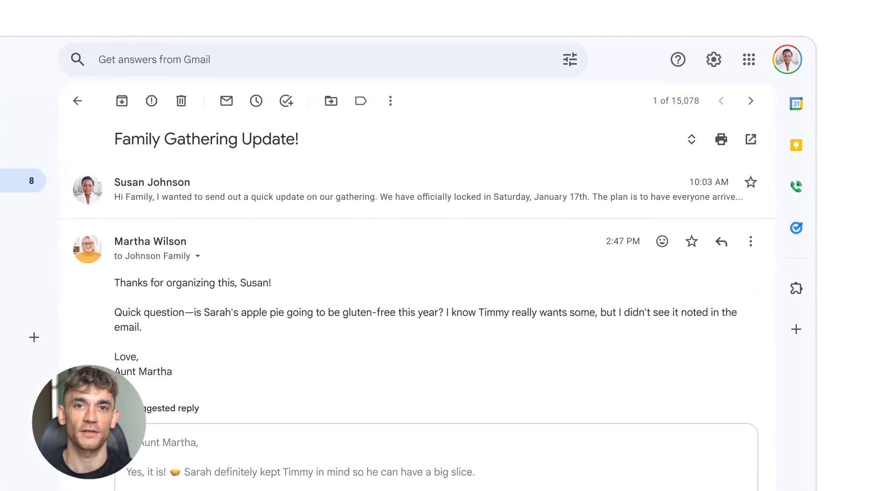
{"action": "scroll", "scroll_direction": "up", "scroll_amount": 3}
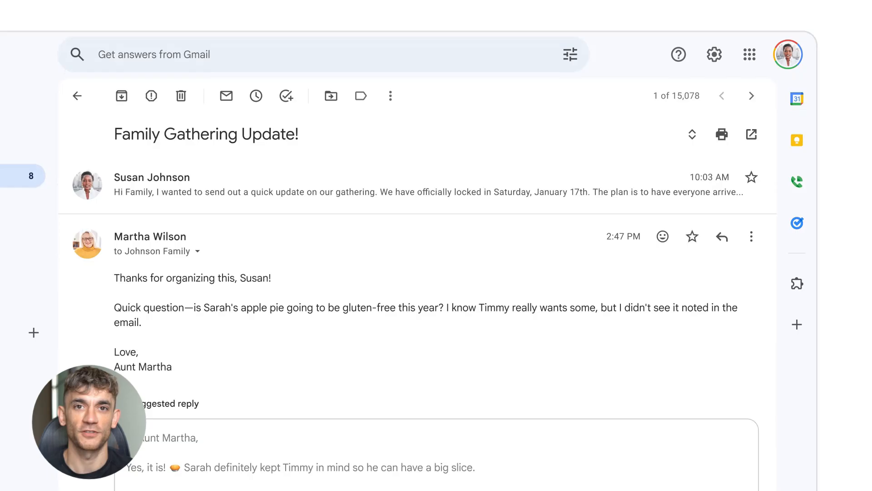
{"action": "scroll", "scroll_direction": "down", "scroll_amount": 3}
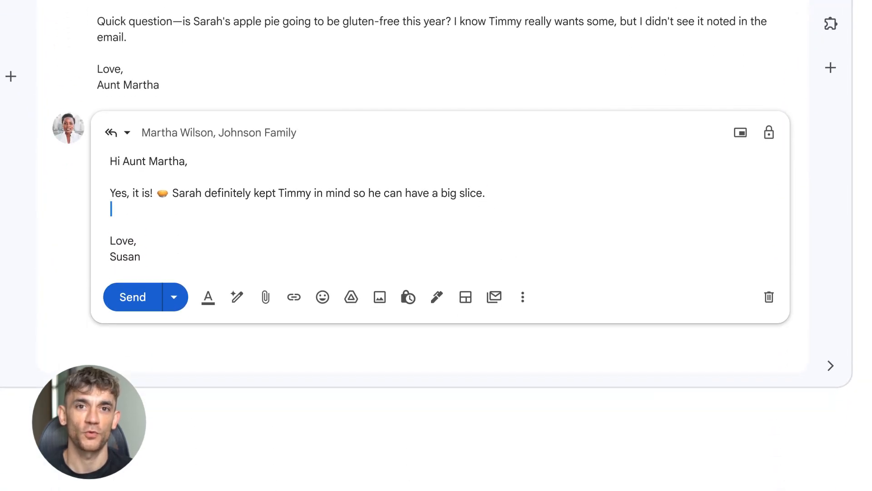
{"action": "type", "text": "Oh also, I forgot to mention that we'd appreciate it if you could park on the street this time. Feel free to let"}
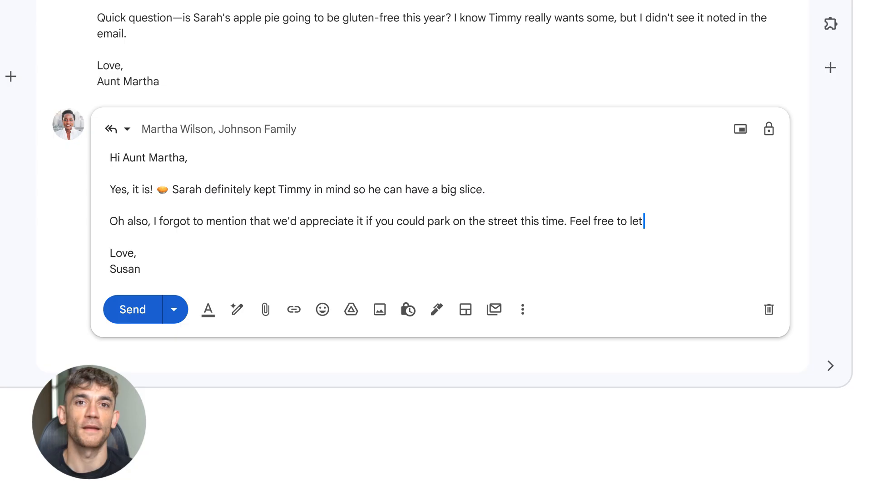
{"action": "type", "text": "me know if you have any trouble finding a good spot."}
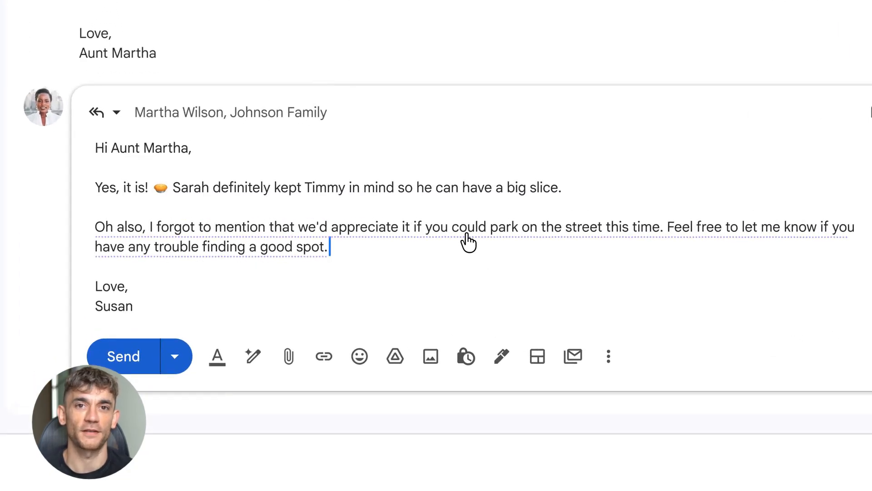
Replace the parking paragraph with its concise version and send the reply to Martha
{"action": "left_click", "coordinate": [470, 239]}
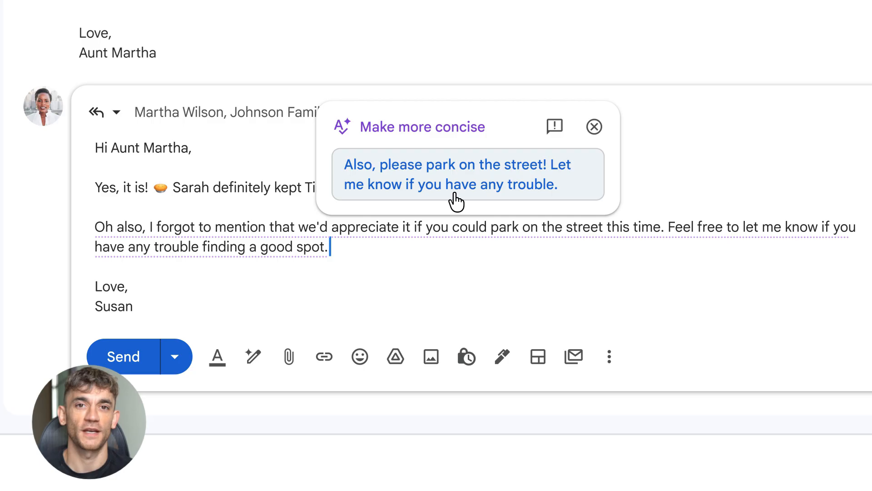
{"action": "left_click", "coordinate": [456, 174]}
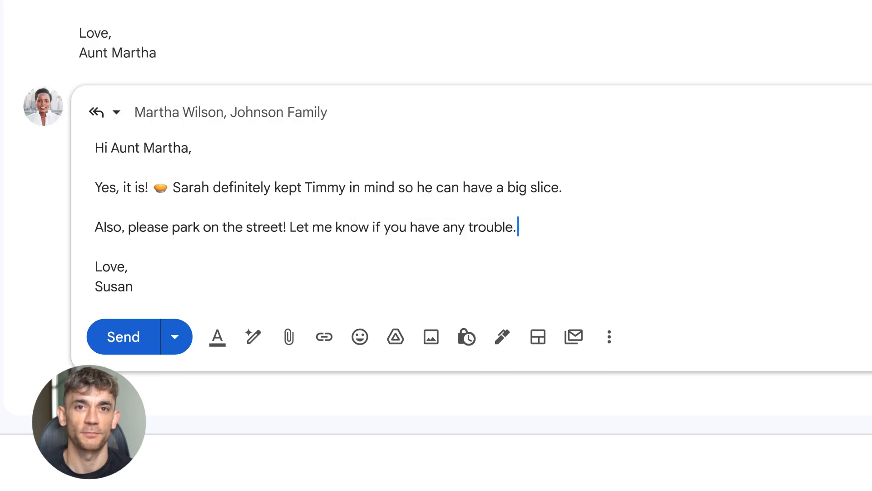
{"action": "mouse_move", "coordinate": [125, 336]}
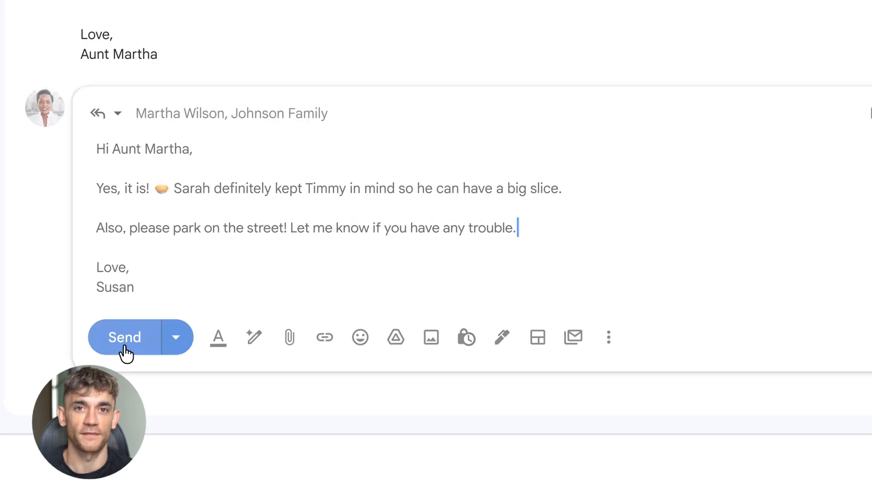
{"action": "left_click", "coordinate": [124, 336]}
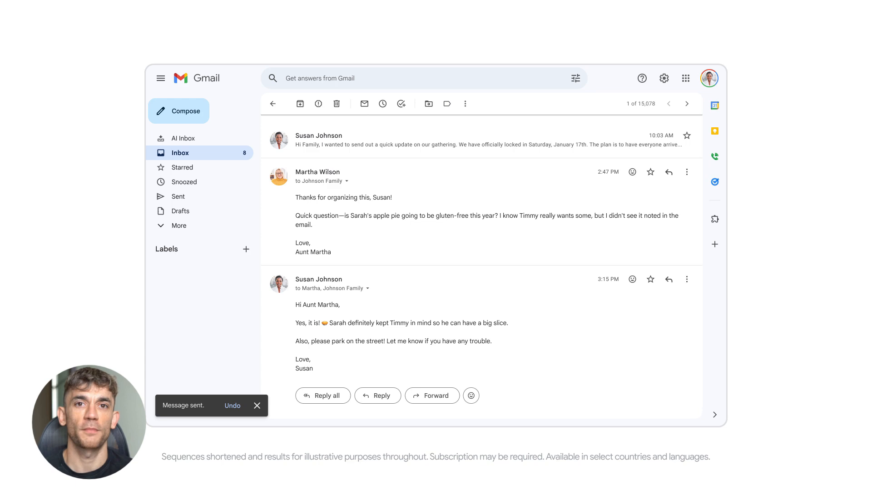
{"action": "left_click", "coordinate": [258, 404]}
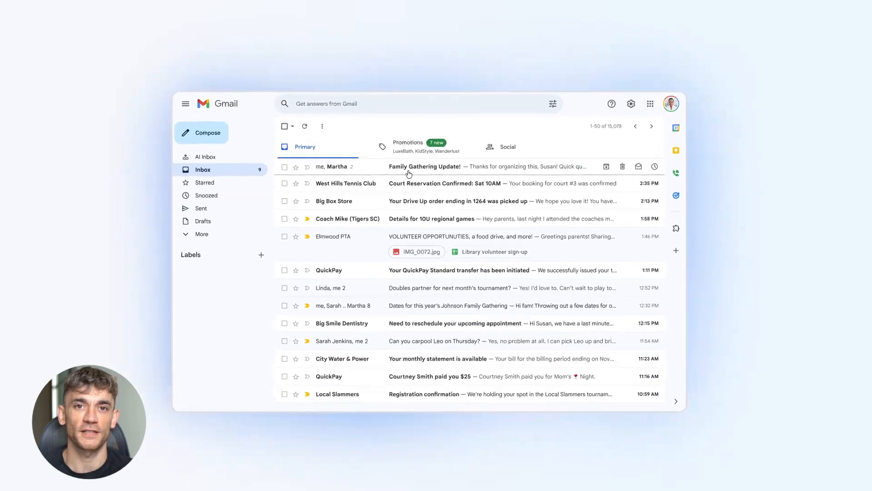
Add the street-parking note to the Family Gathering reply and send it
{"action": "left_click", "coordinate": [424, 166]}
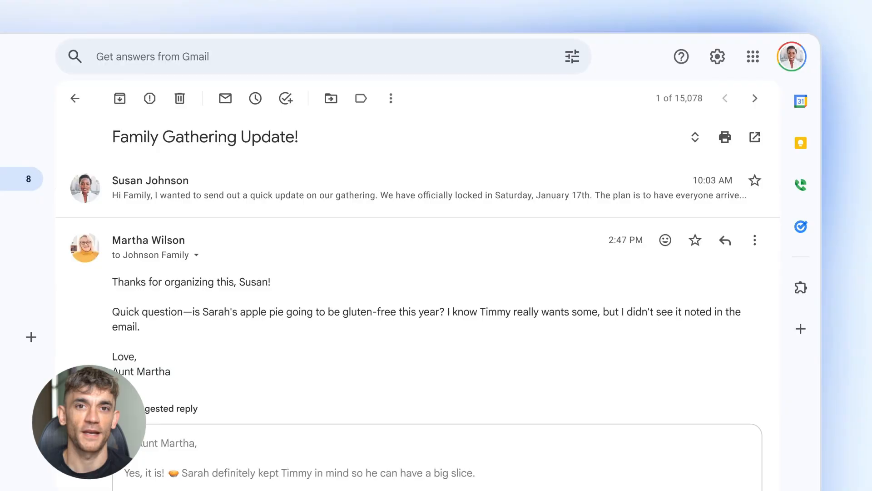
{"action": "scroll", "scroll_direction": "down", "scroll_amount": 3}
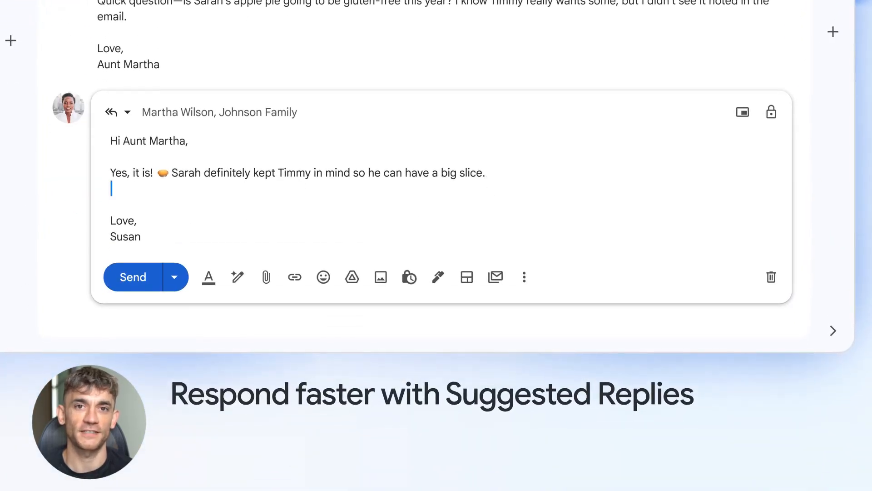
{"action": "type", "text": "Oh also, I forgot to mention that we'd appreciate it if you could park on th"}
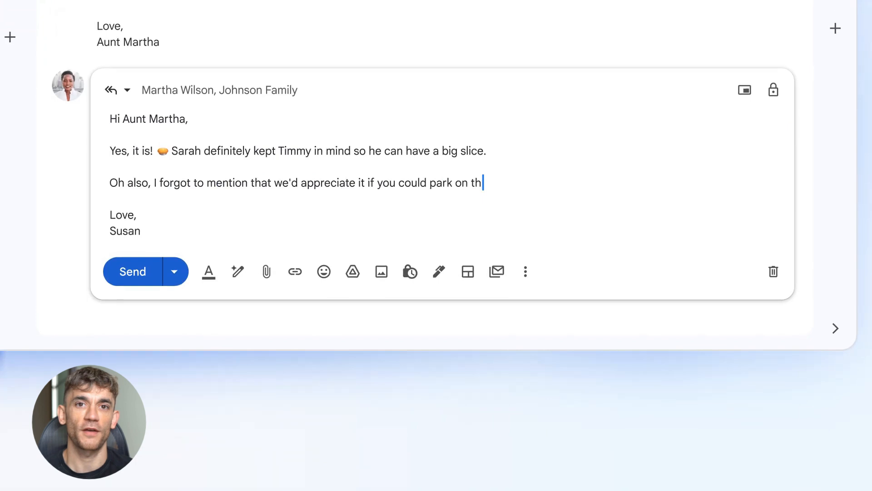
{"action": "type", "text": "e street this time. Feel free to let me know if you have any trouble finding a good spot."}
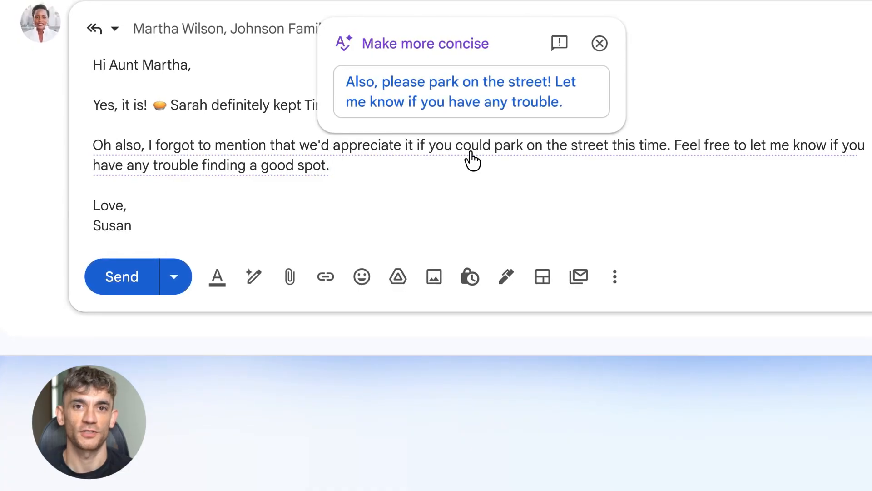
{"action": "mouse_move", "coordinate": [458, 120]}
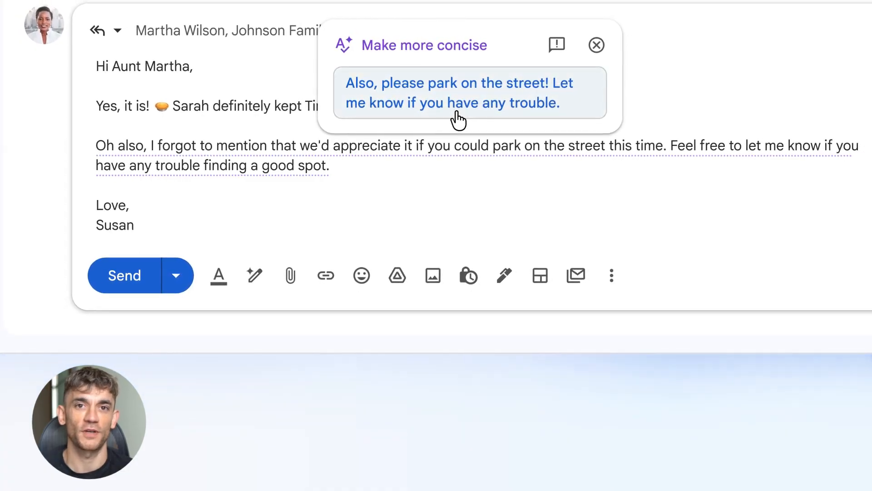
{"action": "left_click", "coordinate": [459, 92]}
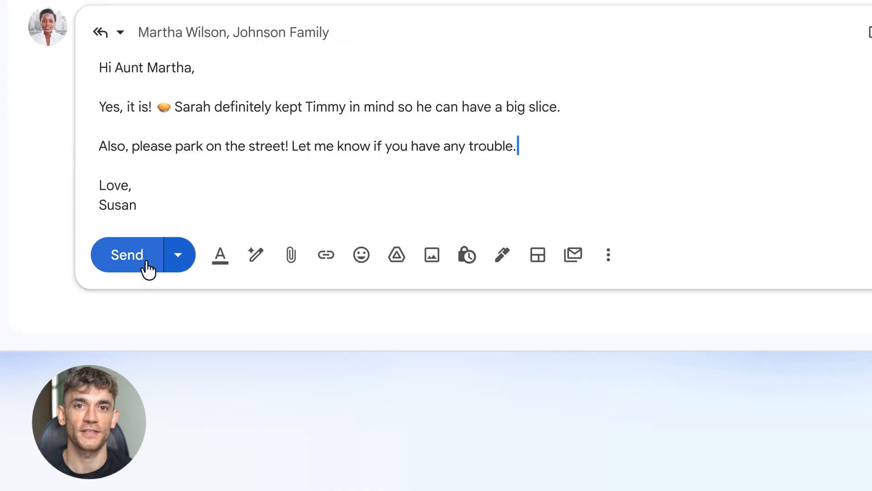
{"action": "left_click", "coordinate": [126, 255]}
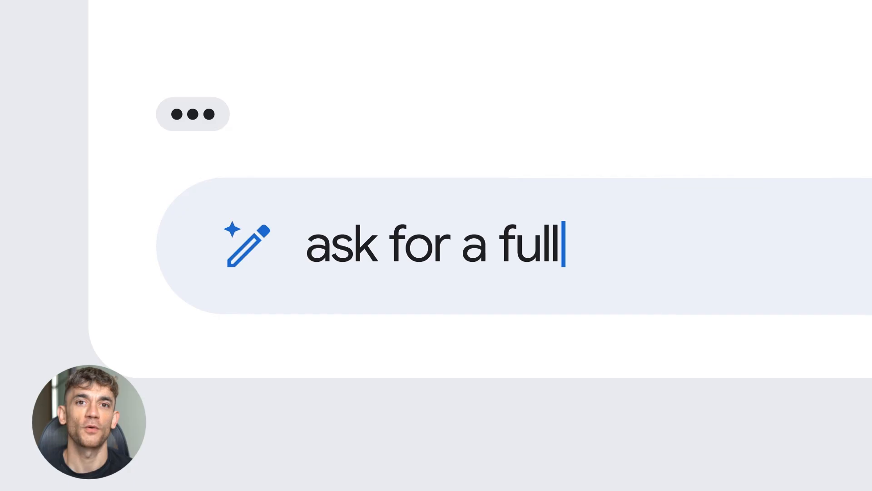
Finish the prompt 'ask for a full refund for this canceled flight' and create the DF Airways draft
{"action": "type", "text": "refund for this canceled flight"}
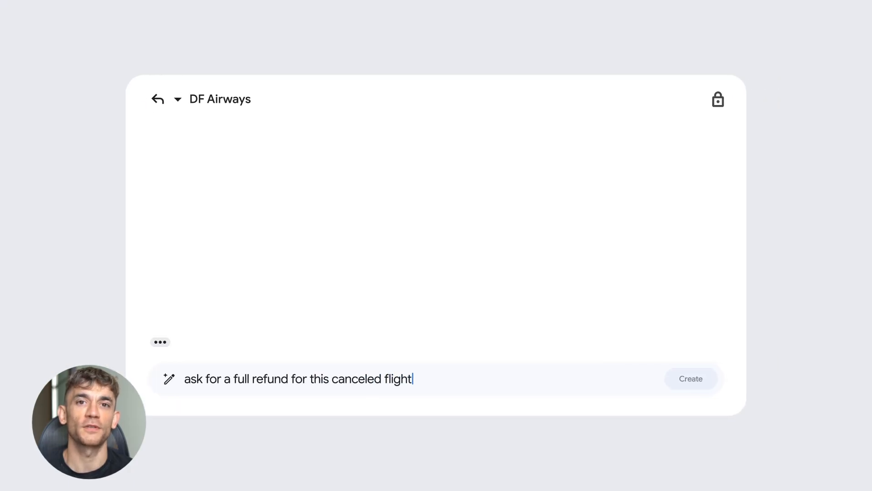
{"action": "left_click", "coordinate": [690, 379]}
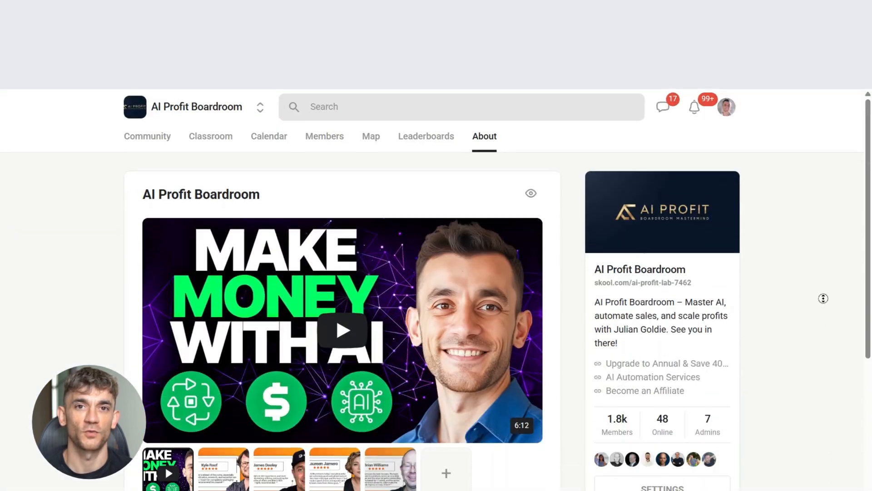
Scroll the AI Profit Boardroom About page, then browse the course cards in Classroom
{"action": "scroll", "scroll_direction": "down", "scroll_amount": 3}
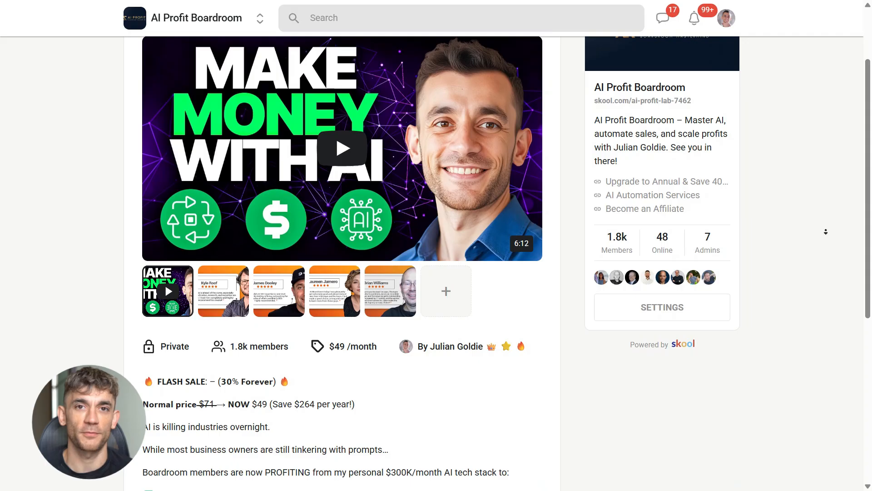
{"action": "scroll", "scroll_direction": "down", "scroll_amount": 3}
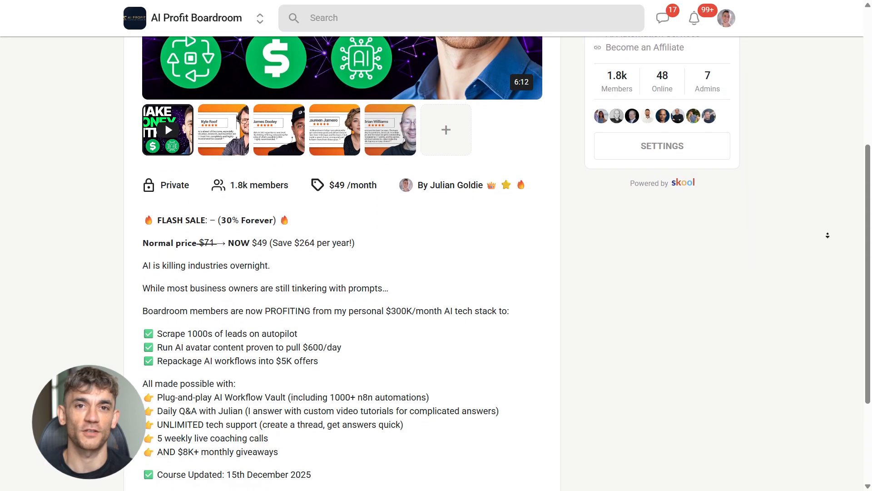
{"action": "scroll", "scroll_direction": "down", "scroll_amount": 3}
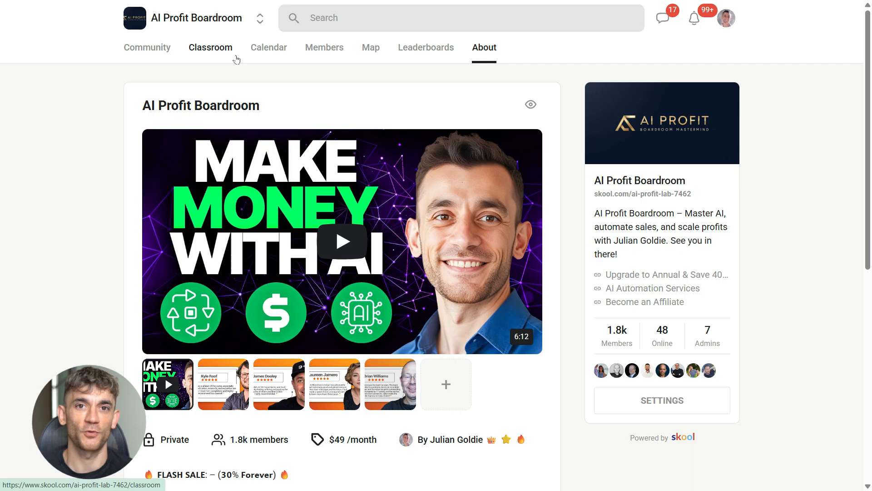
{"action": "left_click", "coordinate": [211, 48]}
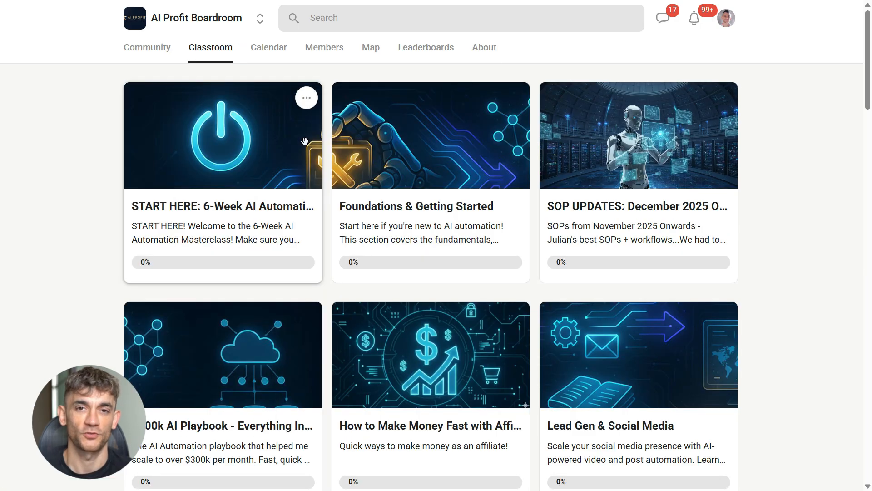
{"action": "mouse_move", "coordinate": [333, 367]}
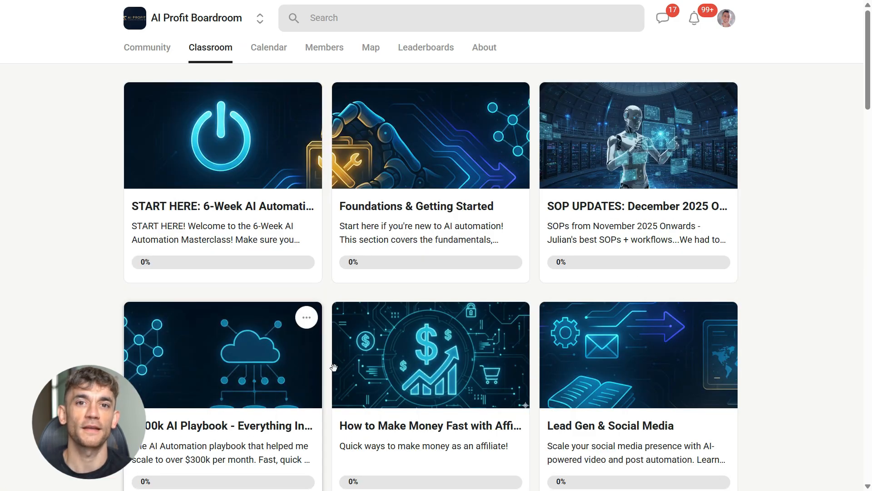
{"action": "scroll", "scroll_direction": "down", "scroll_amount": 3}
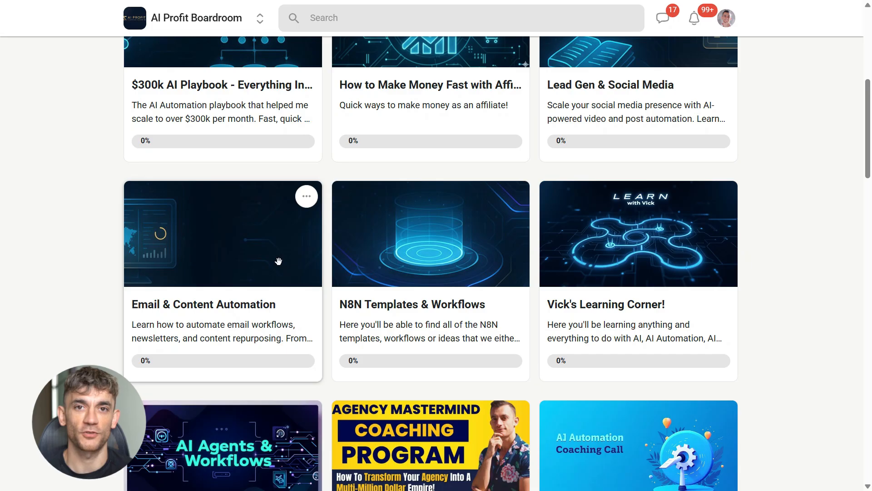
{"action": "scroll", "scroll_direction": "down", "scroll_amount": 3}
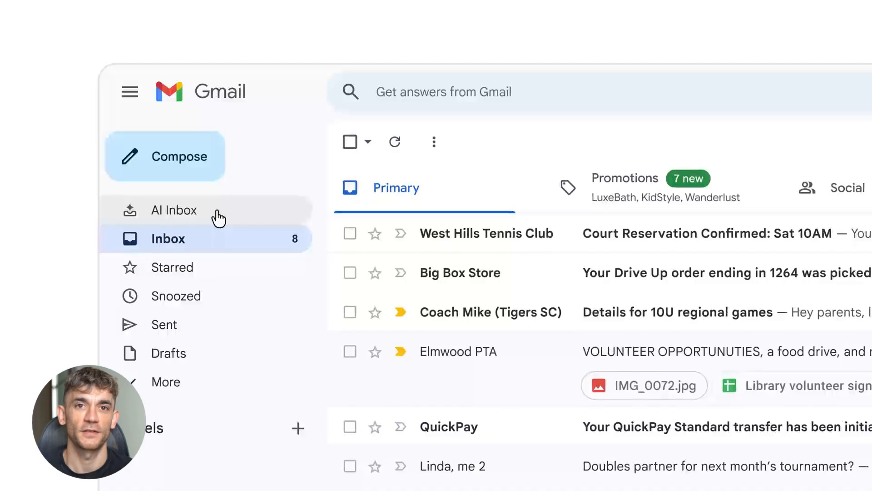
Open AI Inbox and scroll through its suggested to-dos and catch-up topics
{"action": "left_click", "coordinate": [174, 210]}
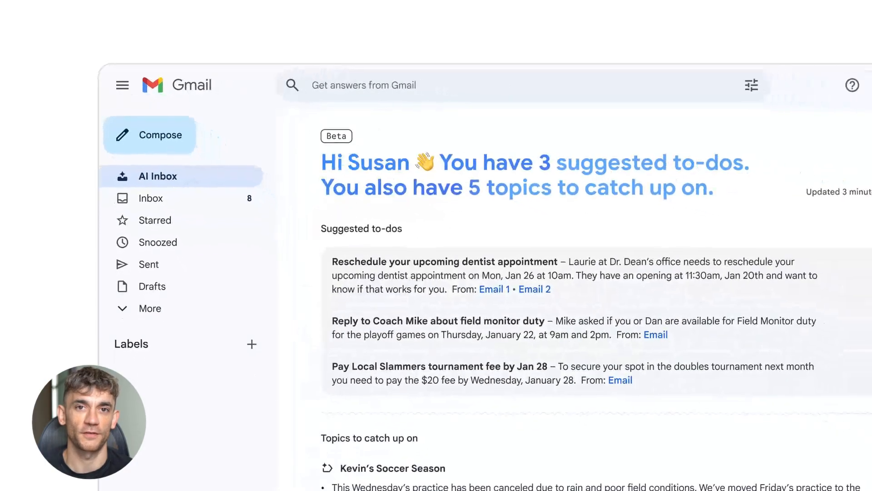
{"action": "scroll", "scroll_direction": "down", "scroll_amount": 3}
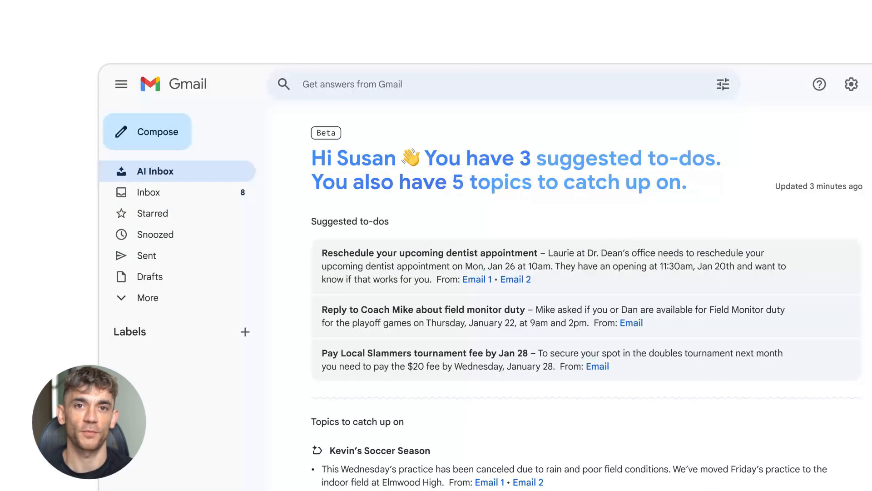
{"action": "scroll", "scroll_direction": "down", "scroll_amount": 3}
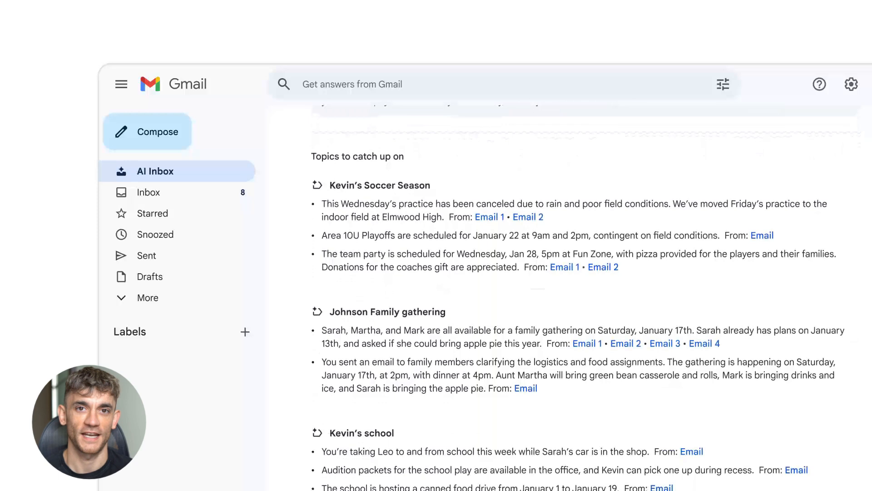
{"action": "scroll", "scroll_direction": "up", "scroll_amount": 3}
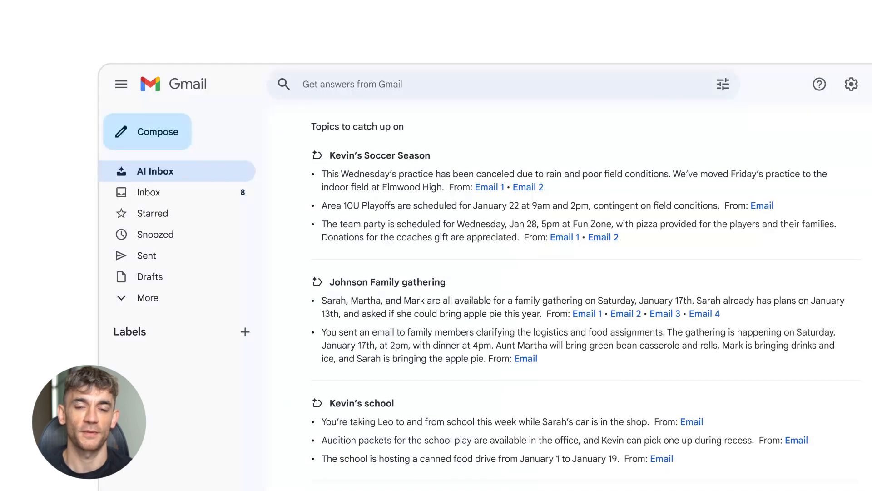
{"action": "scroll", "scroll_direction": "down", "scroll_amount": 3}
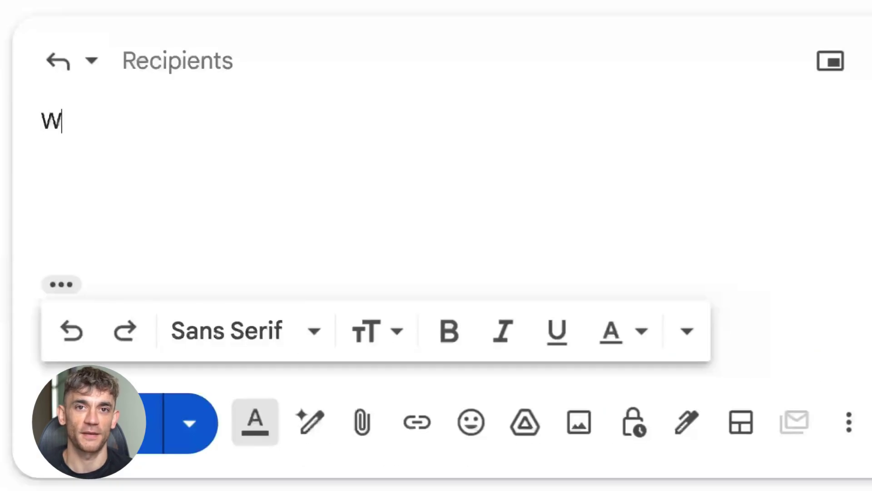
Finish typing 'When do you need this by?' in the reply body
{"action": "type", "text": "hen d"}
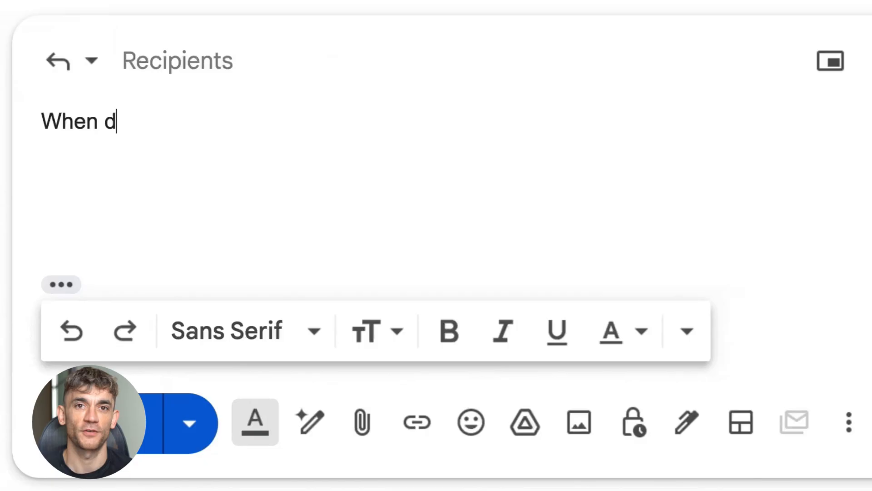
{"action": "type", "text": "o you n"}
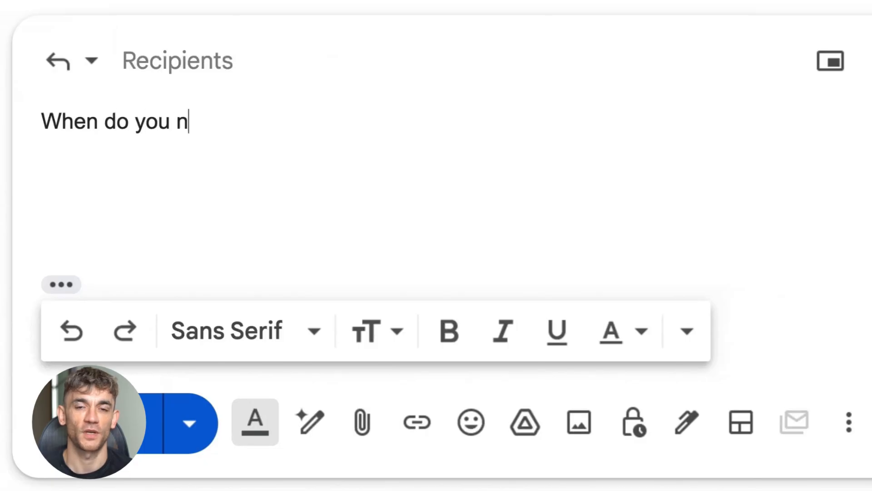
{"action": "type", "text": "eed this by?"}
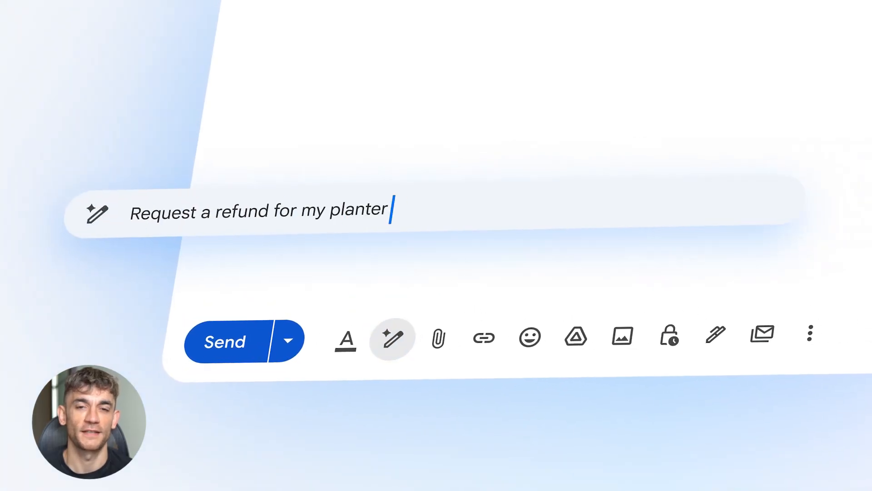
Draft a refund request for the cracked Terrazzo Planter, refine it, and send it
{"action": "type", "text": "that arrived cracked down the side"}
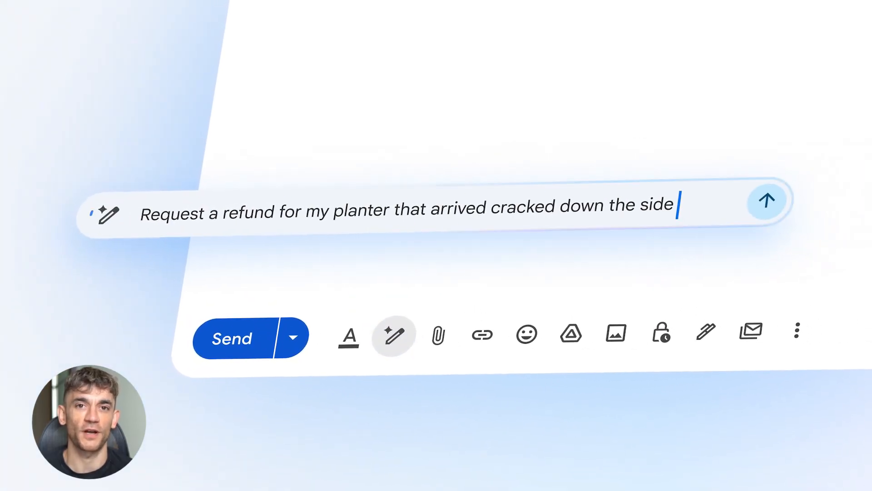
{"action": "left_click", "coordinate": [767, 200]}
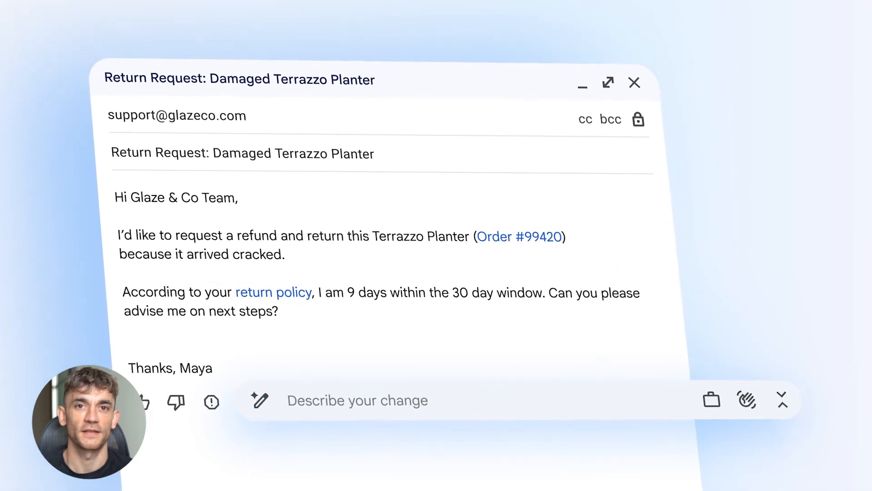
{"action": "type", "text": "Ma"}
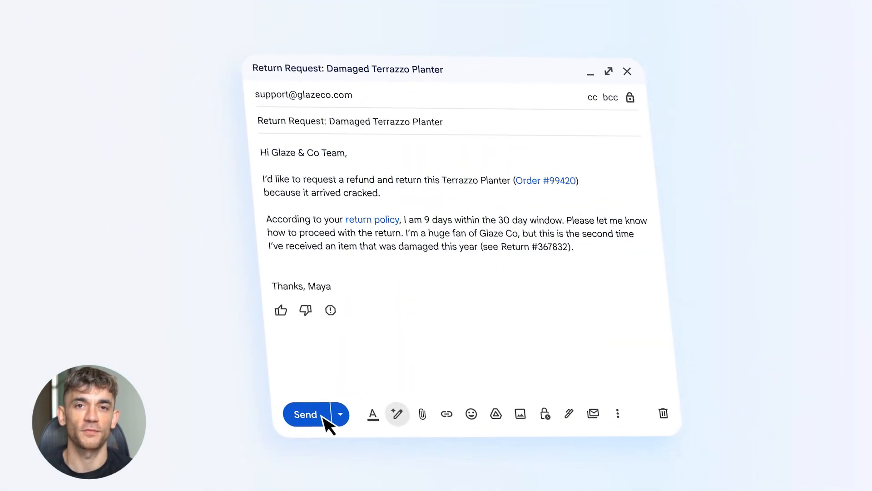
{"action": "left_click", "coordinate": [305, 415]}
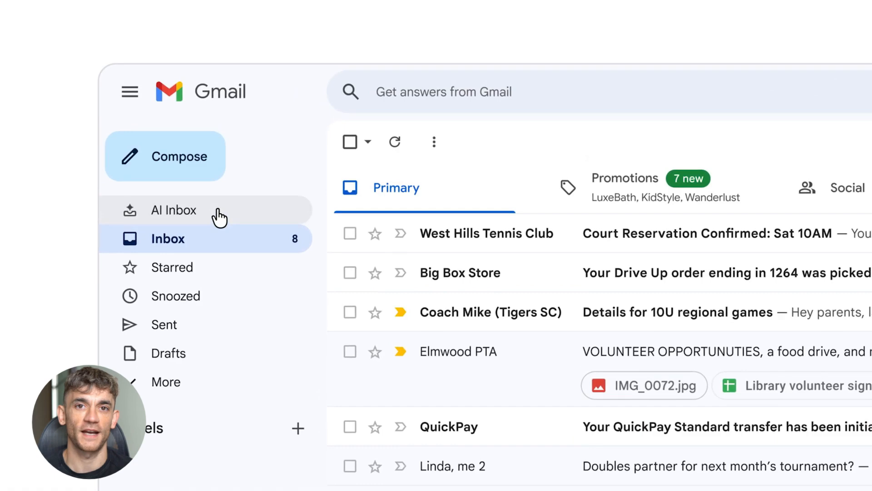
{"action": "left_click", "coordinate": [174, 210]}
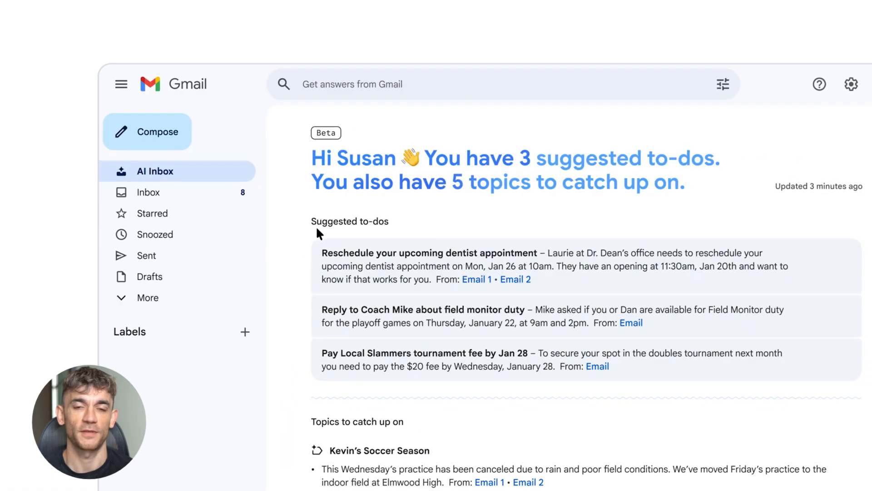
{"action": "mouse_move", "coordinate": [305, 365]}
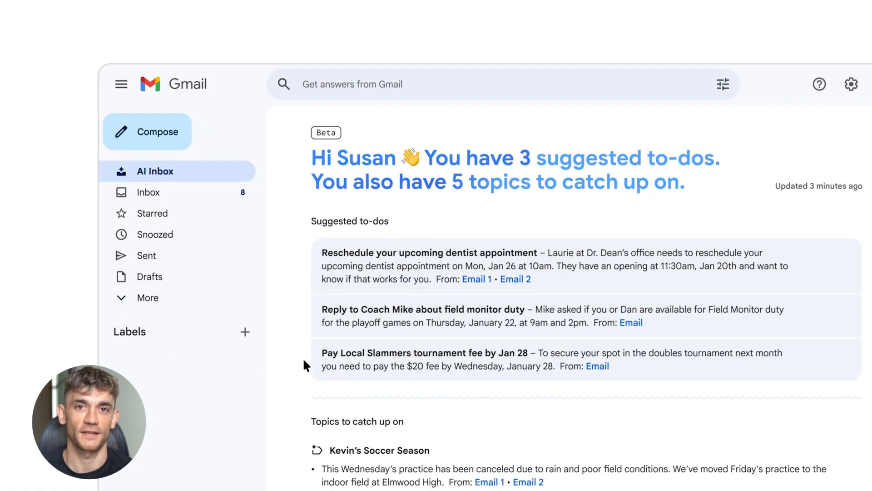
{"action": "scroll", "scroll_direction": "down", "scroll_amount": 3}
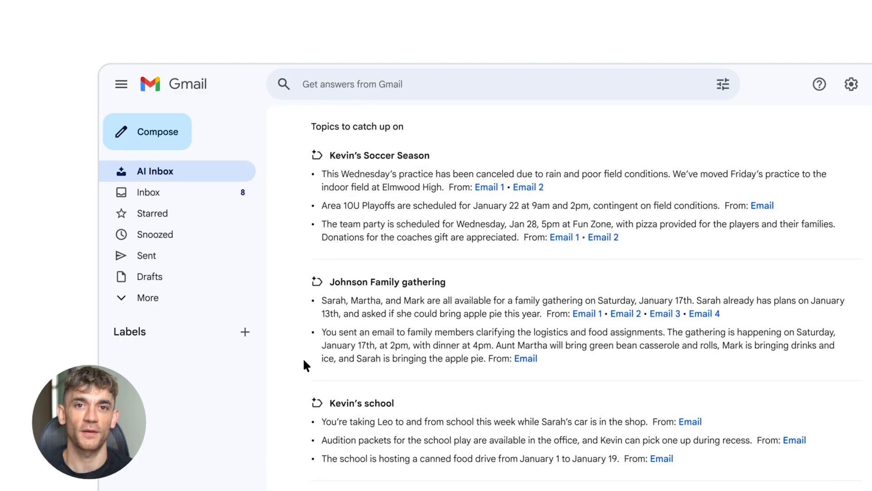
{"action": "left_click", "coordinate": [148, 192]}
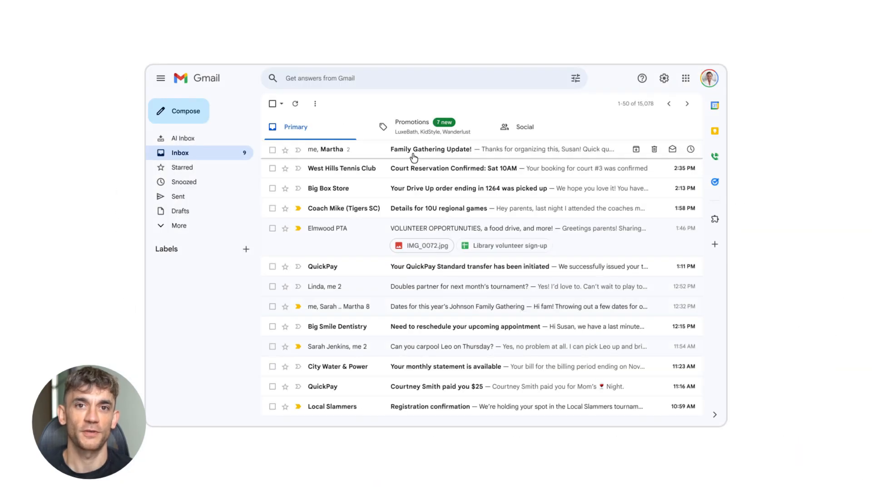
Reply in Family Gathering Update, asking guests to park on the street, and send
{"action": "left_click", "coordinate": [431, 148]}
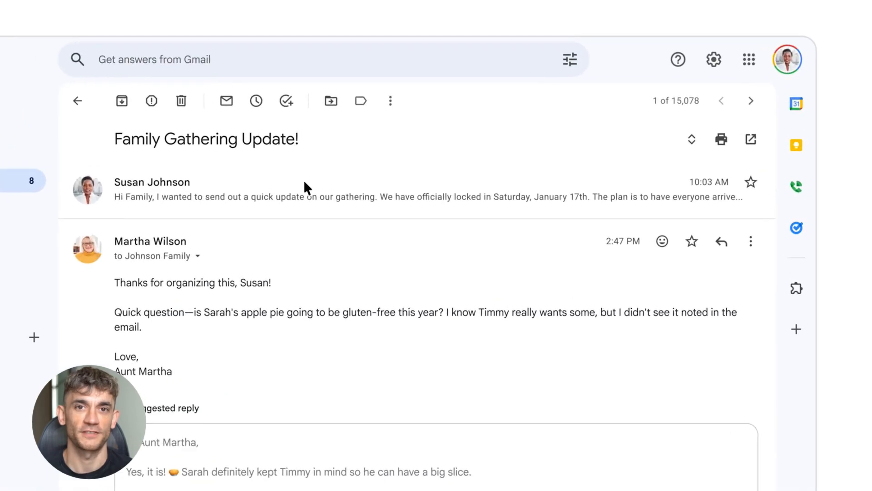
{"action": "scroll", "scroll_direction": "down", "scroll_amount": 3}
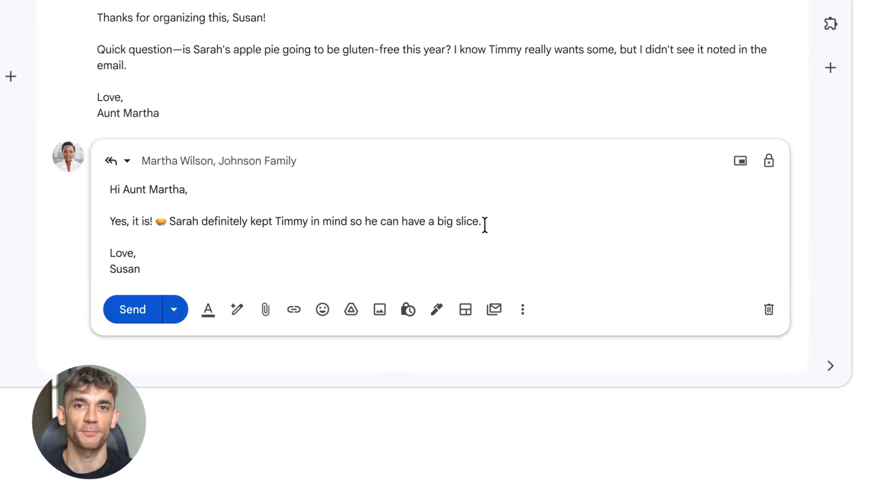
{"action": "type", "text": "Oh also, I forgot to mention that we'd"}
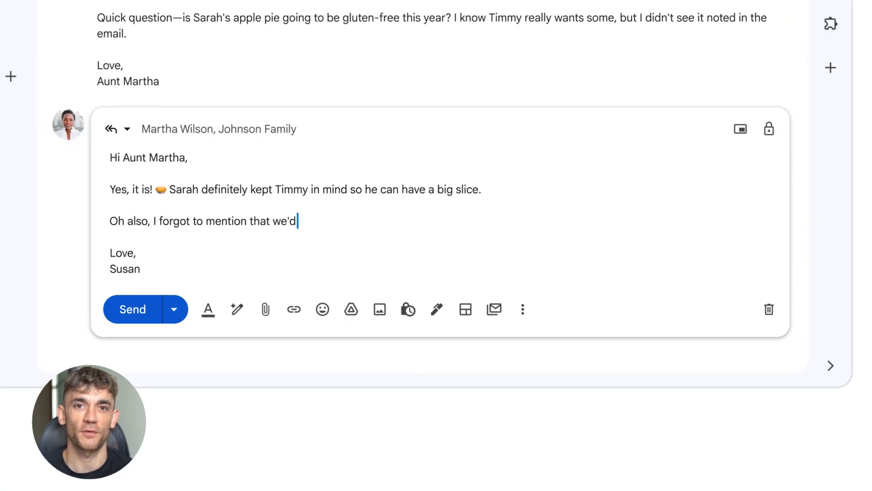
{"action": "type", "text": "appreciate it if you could park on the street this time. Feel free to let me know if you have any trouble finding a good spot."}
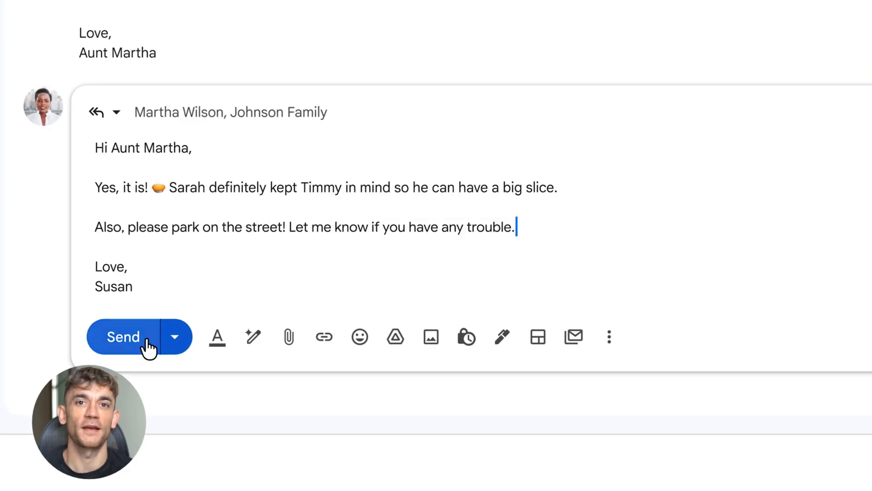
{"action": "left_click", "coordinate": [123, 337]}
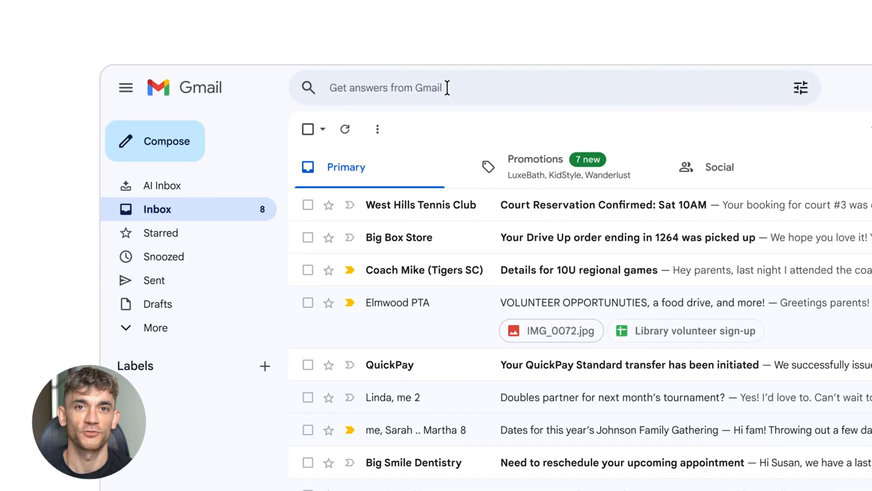
Ask Gmail 'Who was the plumber that gave me a quote for the bathroom renovation last year?'
{"action": "type", "text": "Who was the plumber that gave me a"}
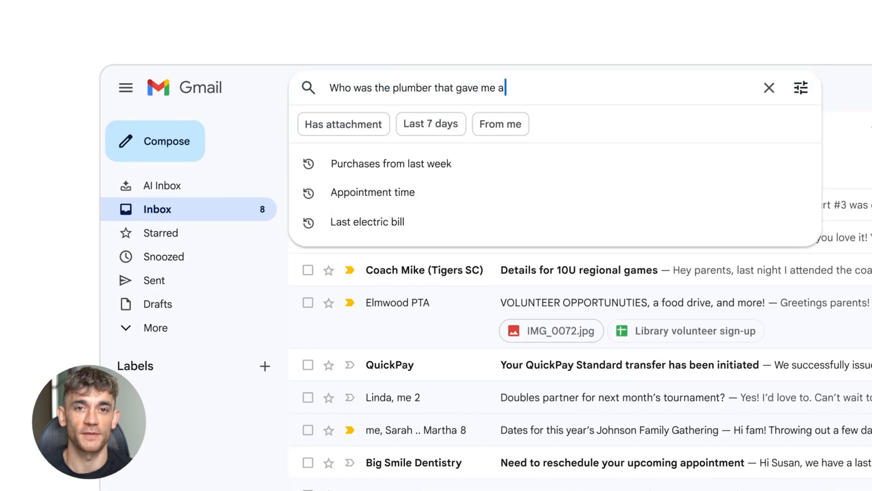
{"action": "type", "text": "quote for the bathroom renovation last year?"}
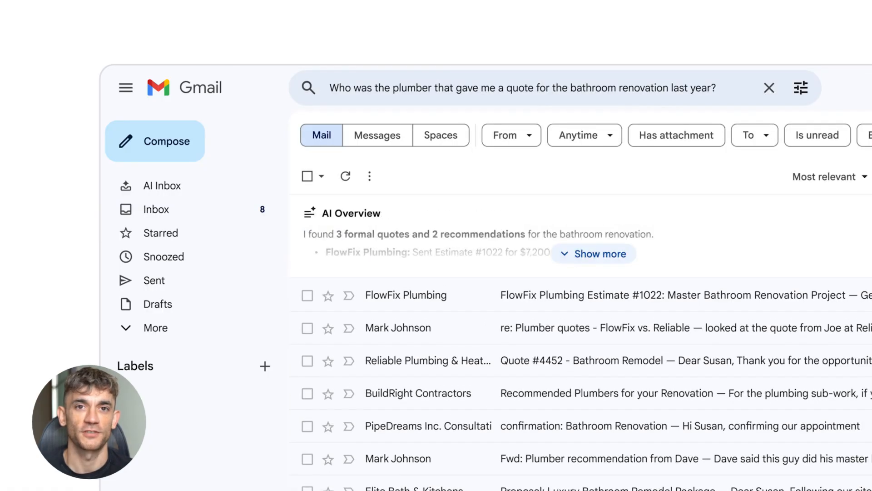
{"action": "mouse_move", "coordinate": [527, 185]}
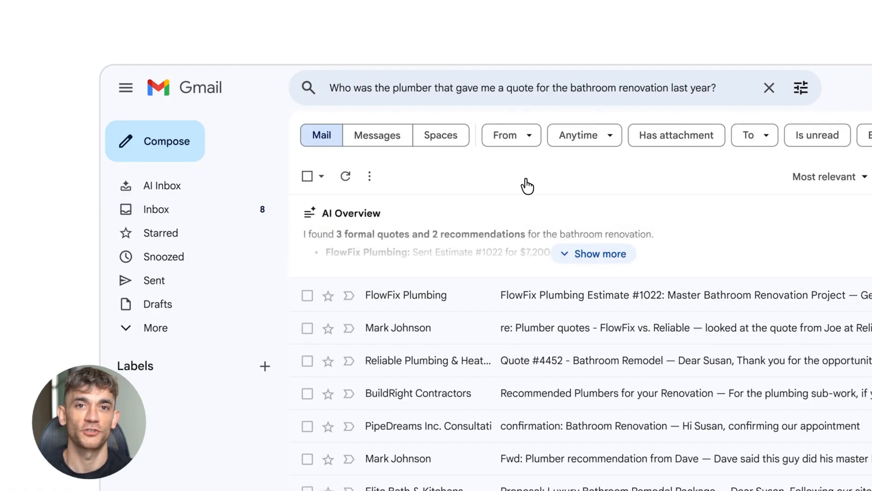
{"action": "left_click", "coordinate": [594, 254]}
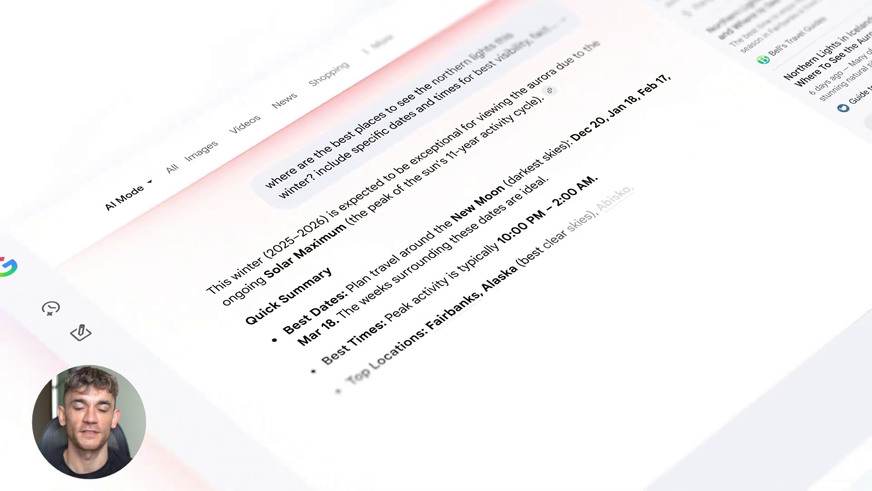
{"action": "scroll", "scroll_direction": "down", "scroll_amount": 3}
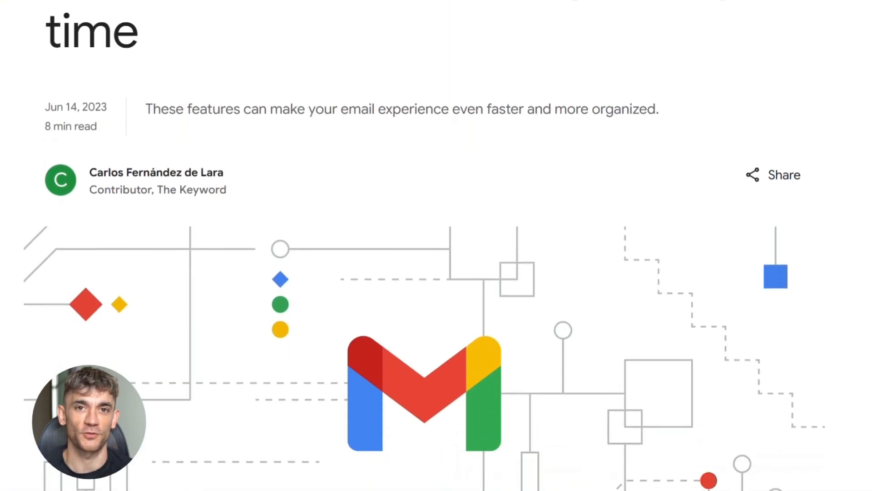
Scroll the article past Summary Cards and Nudging to the Smart Compose illustration
{"action": "scroll", "scroll_direction": "down", "scroll_amount": 3}
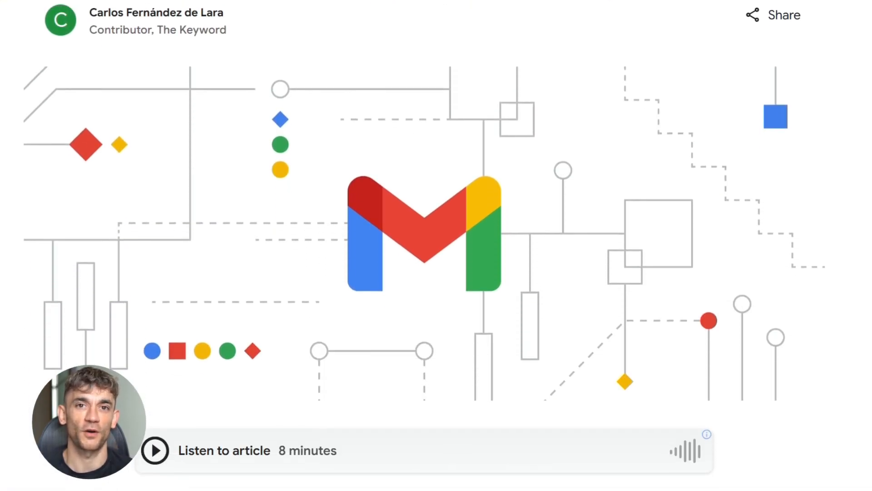
{"action": "scroll", "scroll_direction": "down", "scroll_amount": 3}
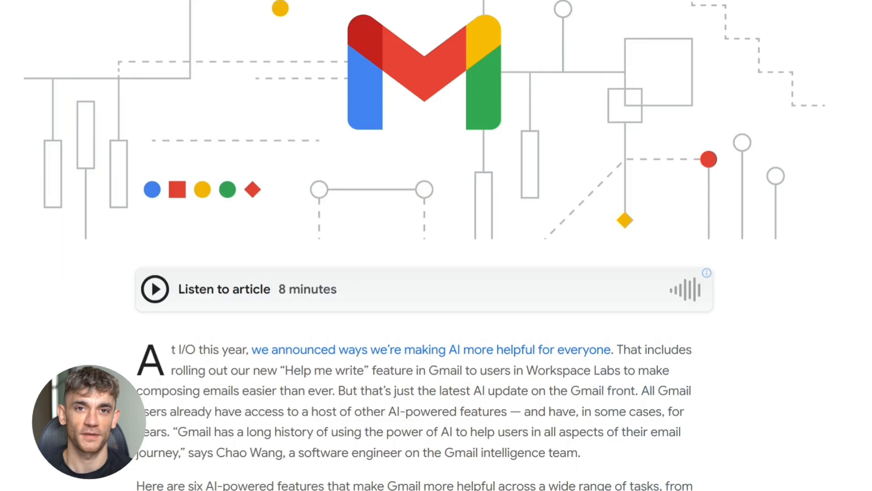
{"action": "scroll", "scroll_direction": "down", "scroll_amount": 3}
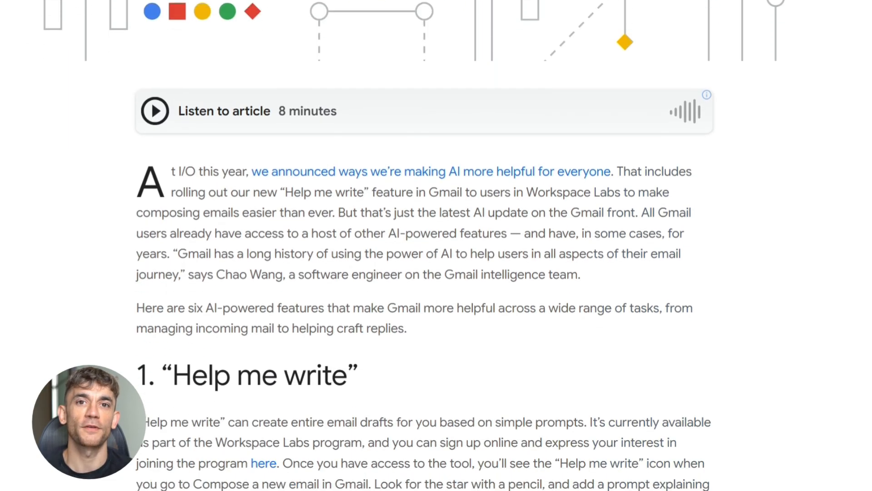
{"action": "scroll", "scroll_direction": "down", "scroll_amount": 3}
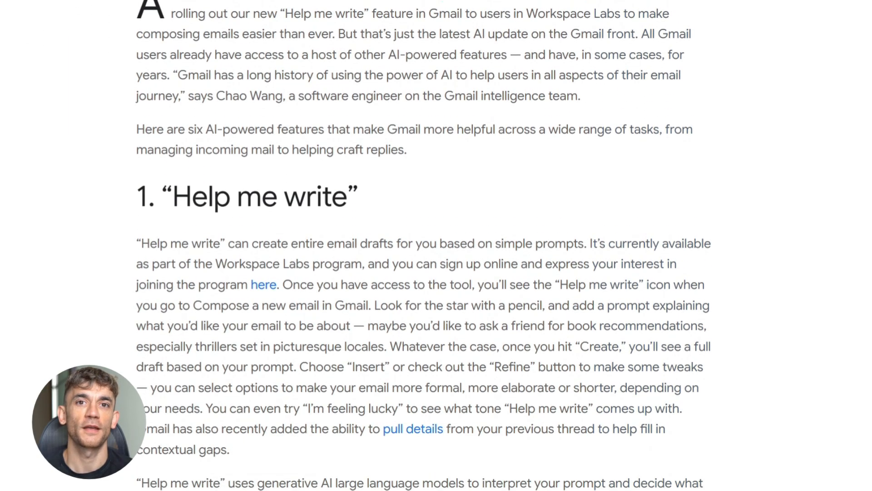
{"action": "scroll", "scroll_direction": "down", "scroll_amount": 3}
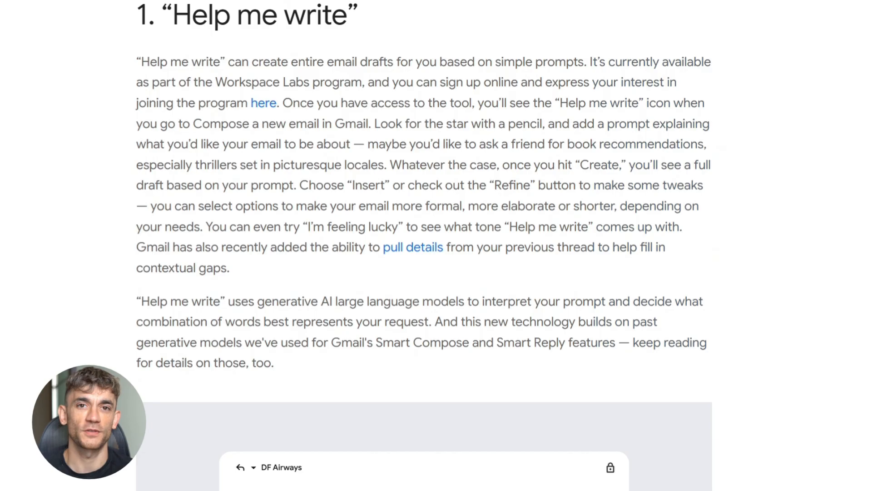
{"action": "scroll", "scroll_direction": "down", "scroll_amount": 3}
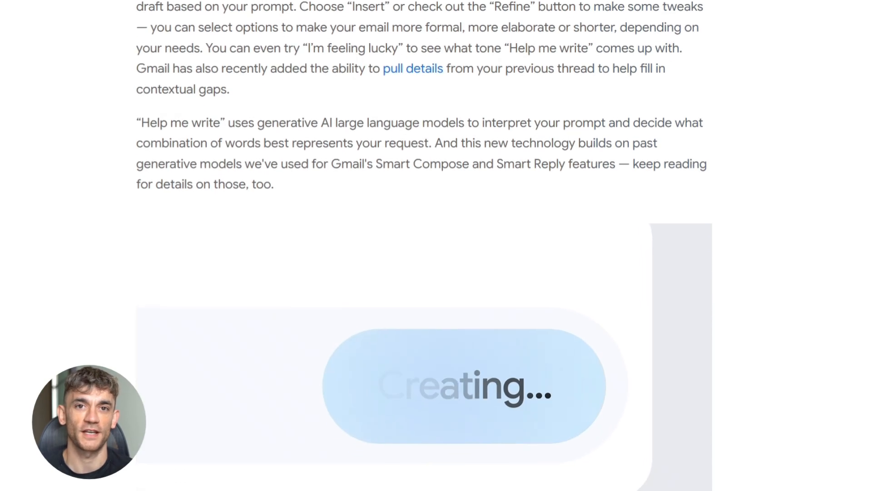
{"action": "scroll", "scroll_direction": "down", "scroll_amount": 3}
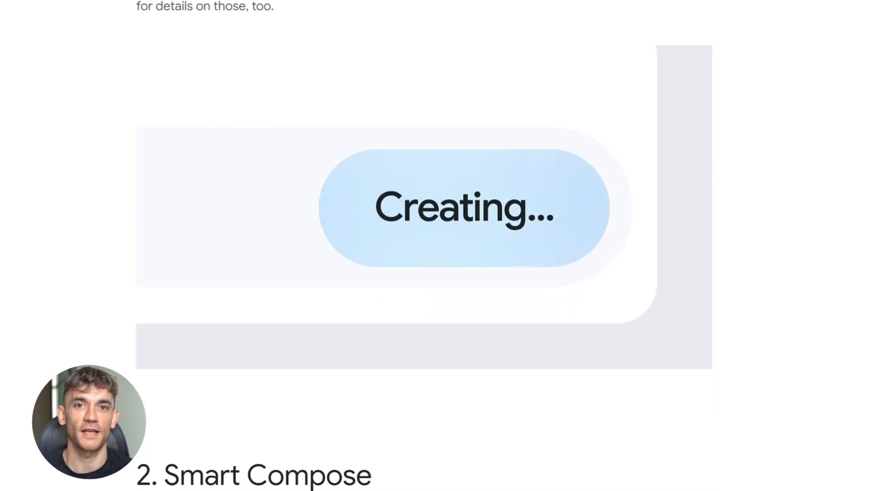
{"action": "scroll", "scroll_direction": "down", "scroll_amount": 3}
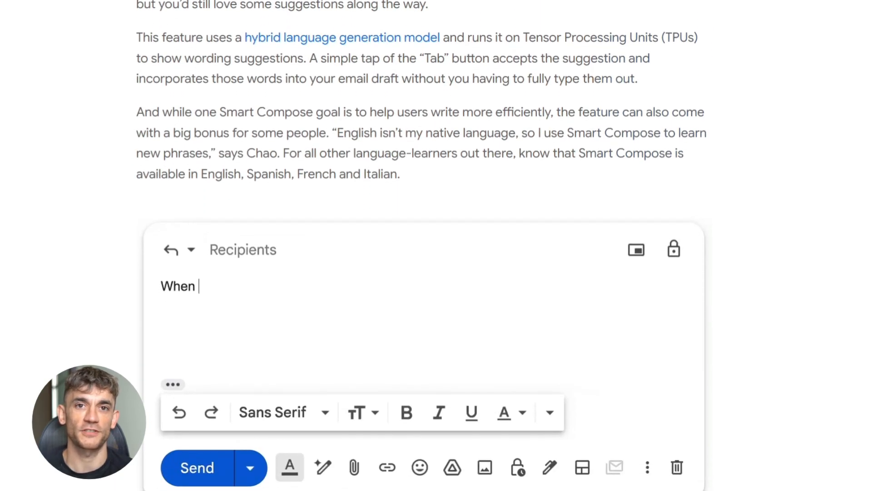
{"action": "type", "text": "do you"}
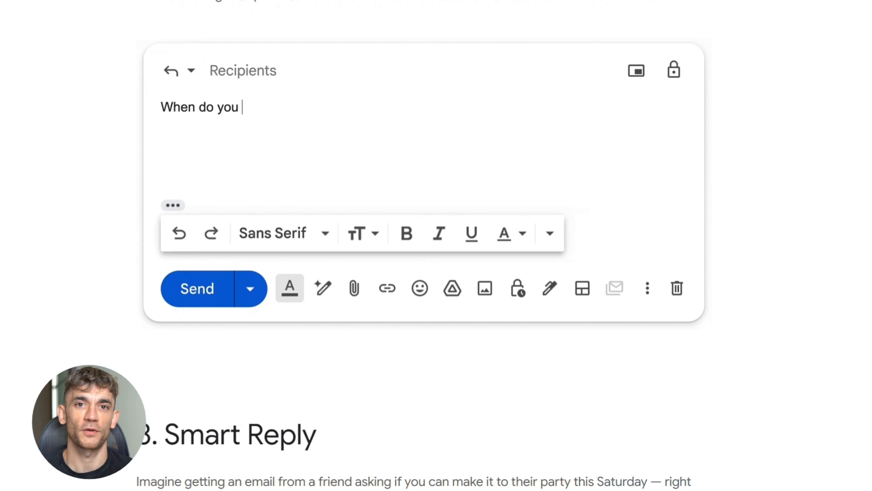
{"action": "scroll", "scroll_direction": "down", "scroll_amount": 3}
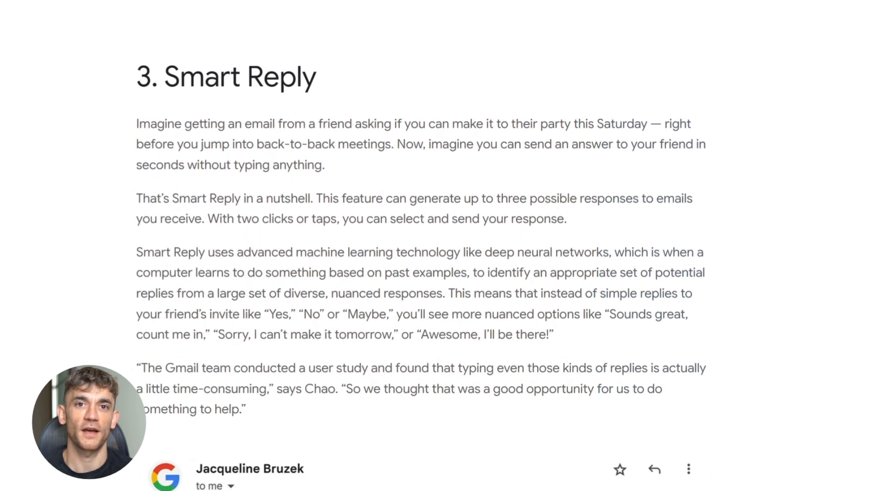
{"action": "scroll", "scroll_direction": "down", "scroll_amount": 3}
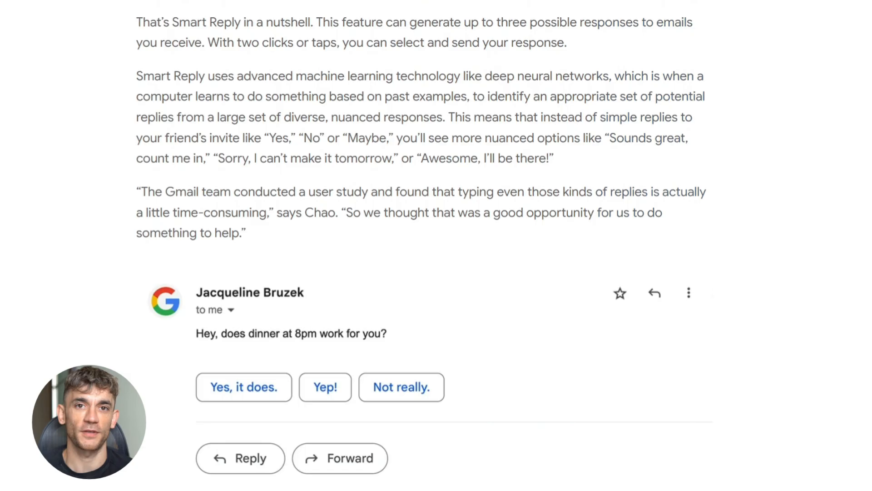
{"action": "scroll", "scroll_direction": "down", "scroll_amount": 3}
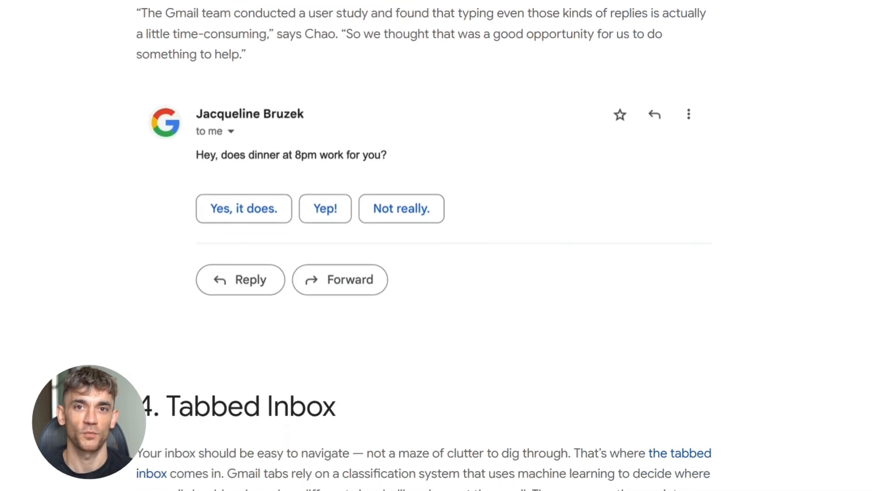
{"action": "scroll", "scroll_direction": "down", "scroll_amount": 3}
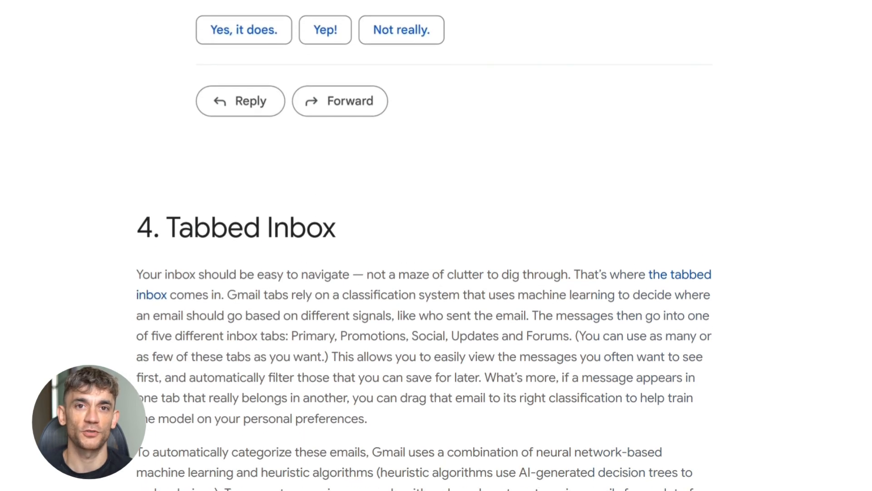
{"action": "scroll", "scroll_direction": "down", "scroll_amount": 3}
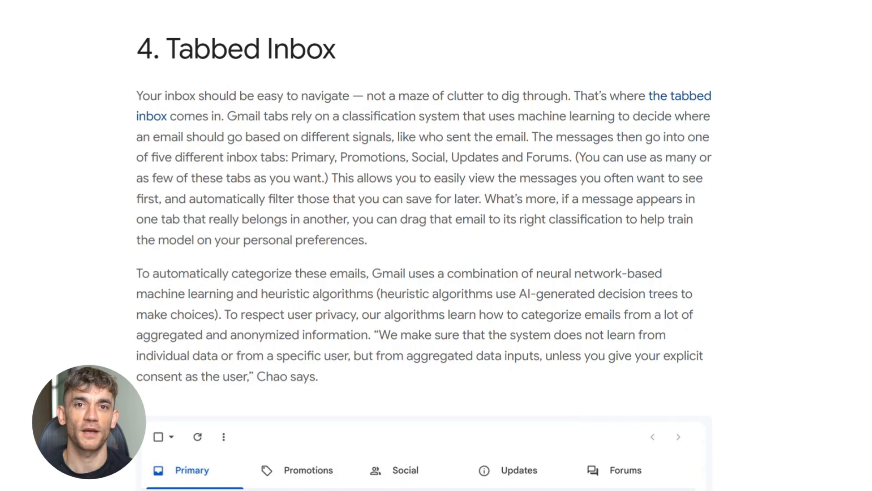
{"action": "scroll", "scroll_direction": "down", "scroll_amount": 3}
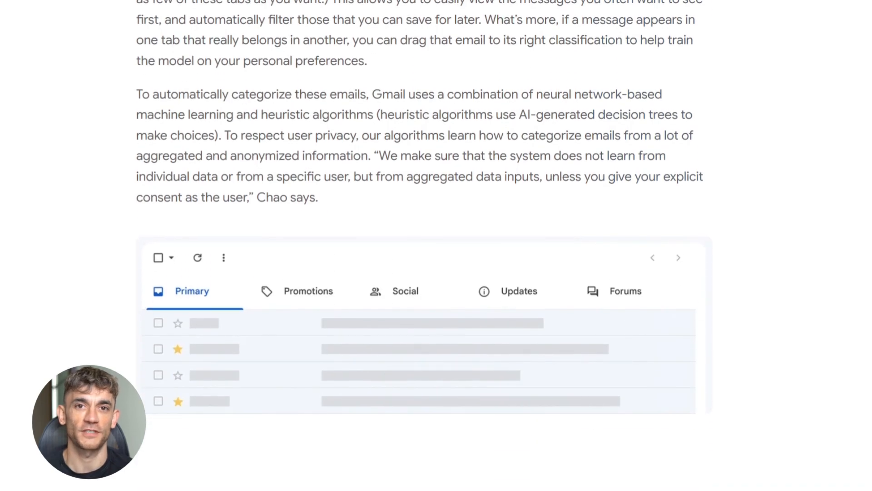
{"action": "scroll", "scroll_direction": "down", "scroll_amount": 3}
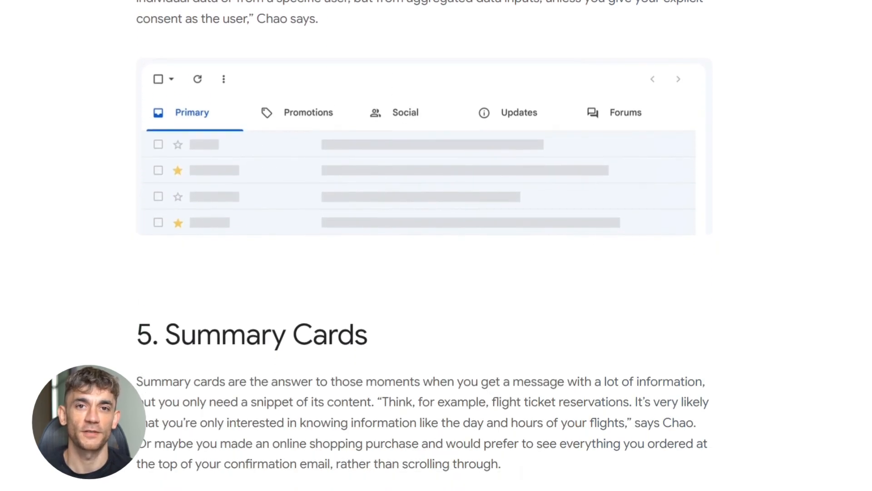
{"action": "scroll", "scroll_direction": "down", "scroll_amount": 3}
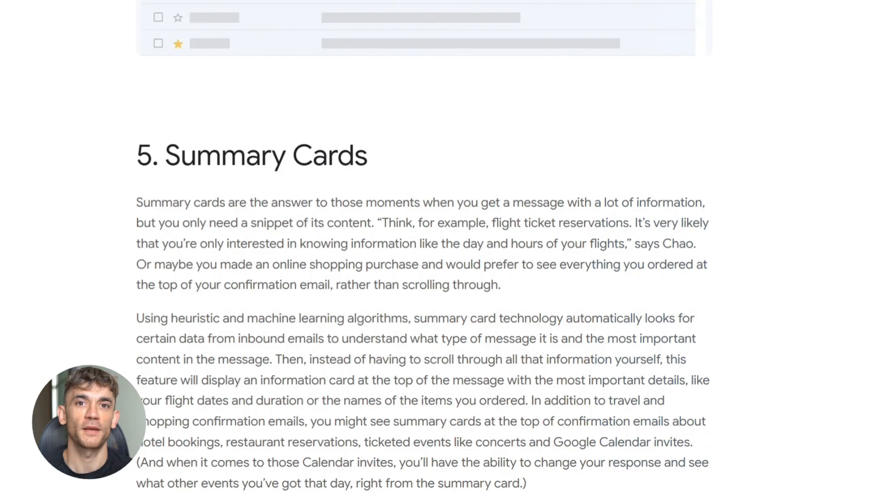
{"action": "scroll", "scroll_direction": "down", "scroll_amount": 3}
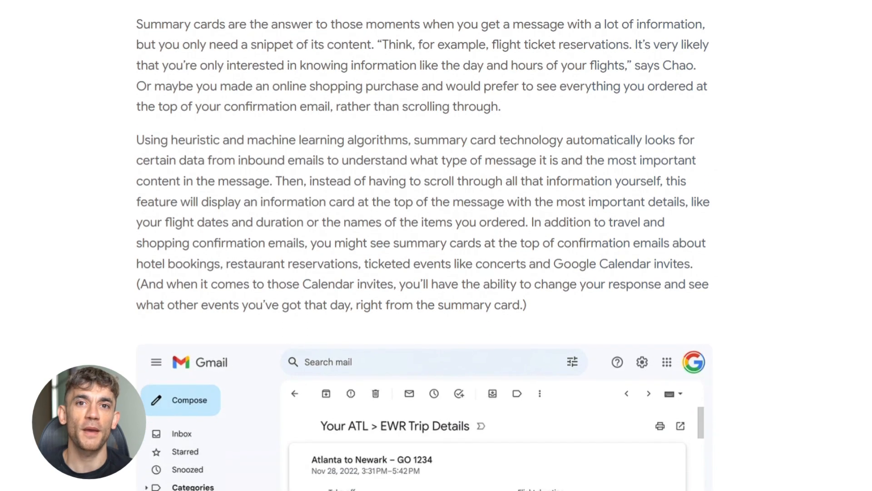
{"action": "scroll", "scroll_direction": "down", "scroll_amount": 3}
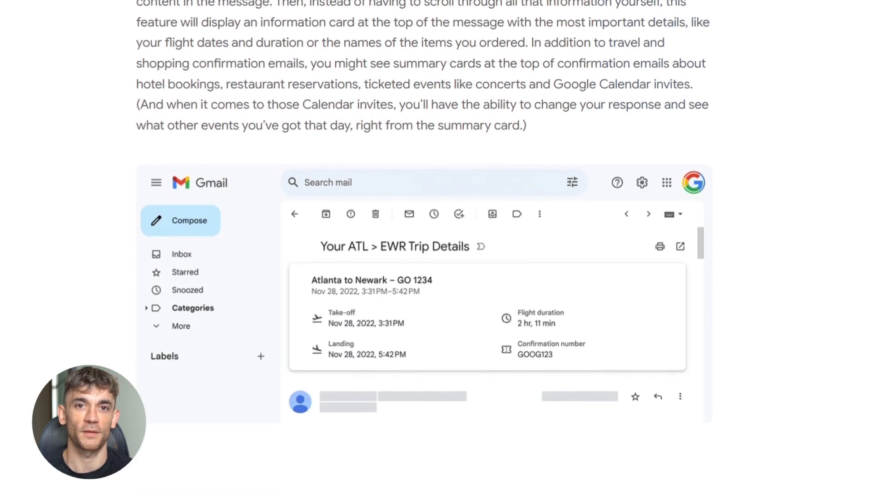
{"action": "scroll", "scroll_direction": "down", "scroll_amount": 3}
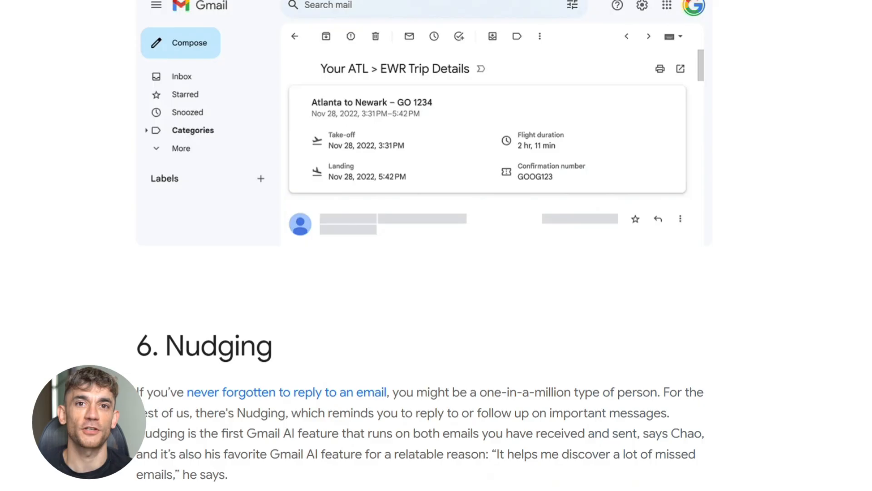
{"action": "scroll", "scroll_direction": "down", "scroll_amount": 3}
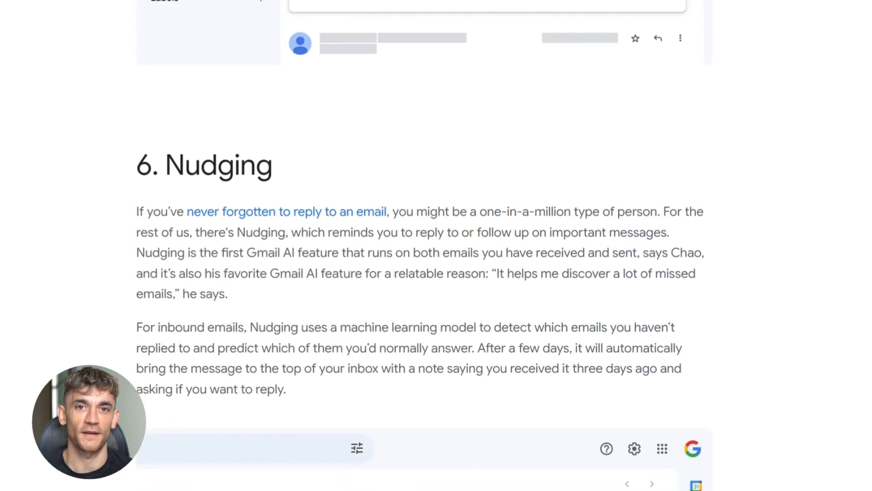
{"action": "scroll", "scroll_direction": "down", "scroll_amount": 3}
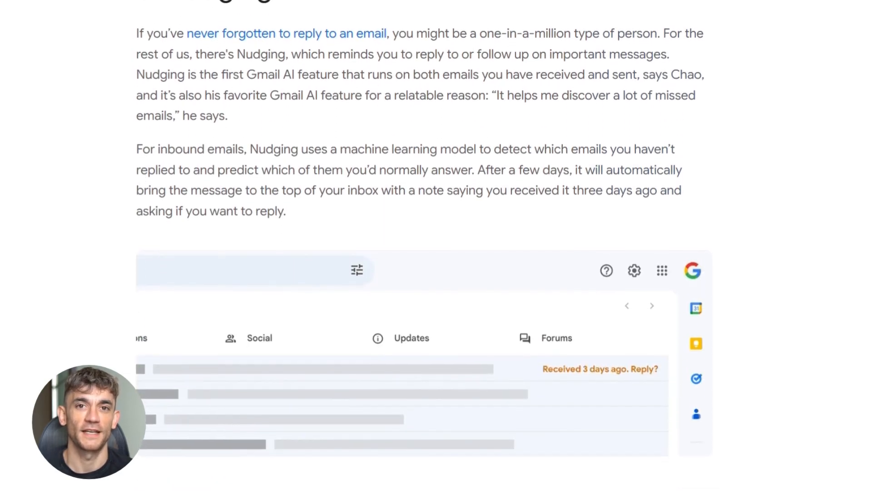
{"action": "scroll", "scroll_direction": "down", "scroll_amount": 3}
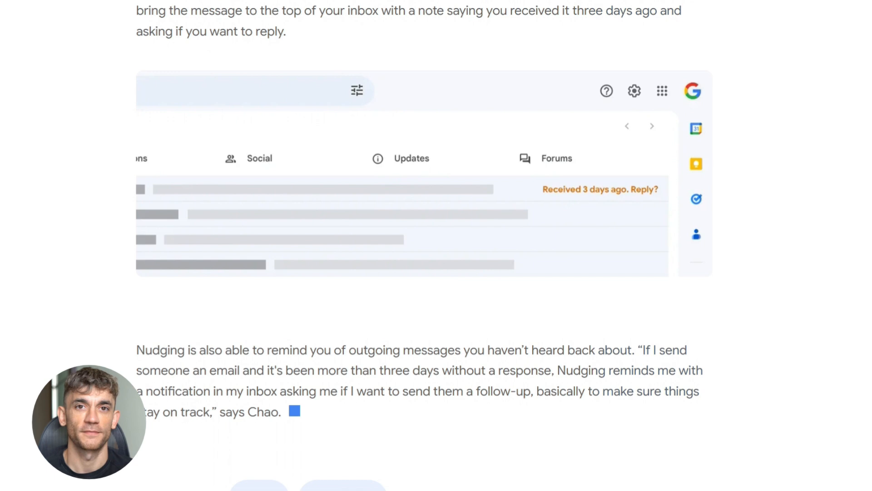
{"action": "scroll", "scroll_direction": "down", "scroll_amount": 3}
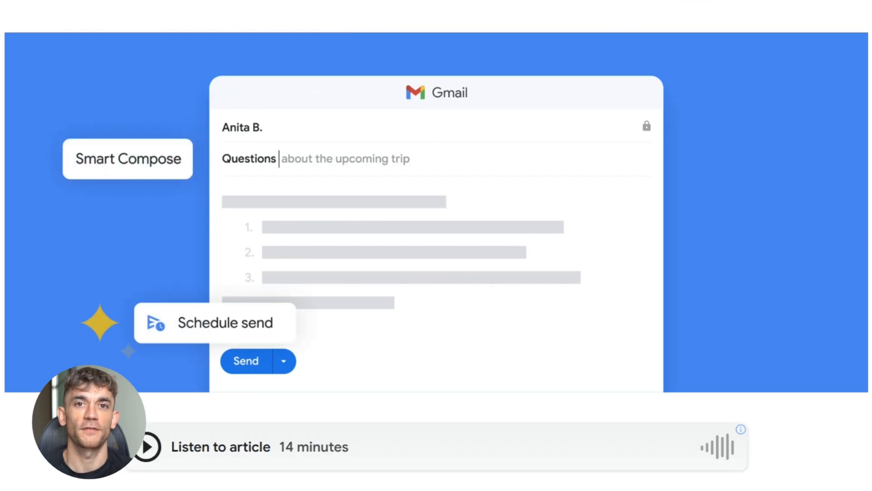
Follow the link to the Gmail Help page on choosing which inbox categories to show
{"action": "left_click", "coordinate": [245, 361]}
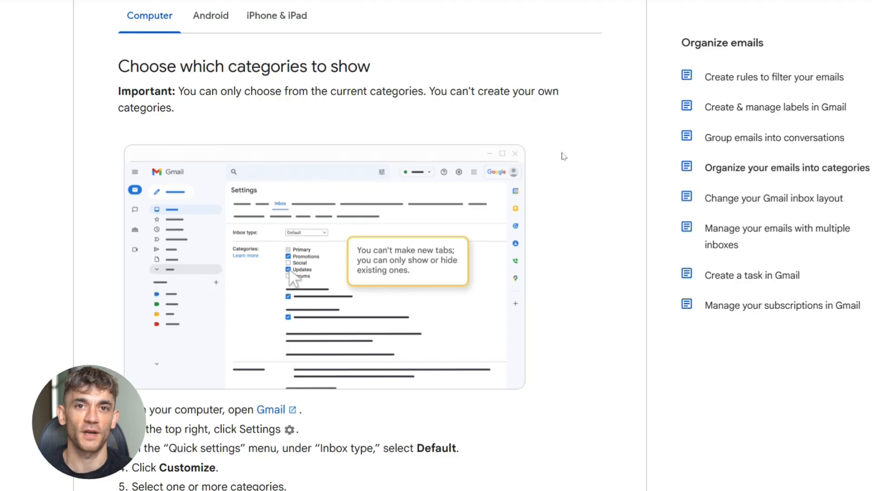
View the Android category steps, then move on to the AI Profit Boardroom Skool page
{"action": "left_click", "coordinate": [211, 16]}
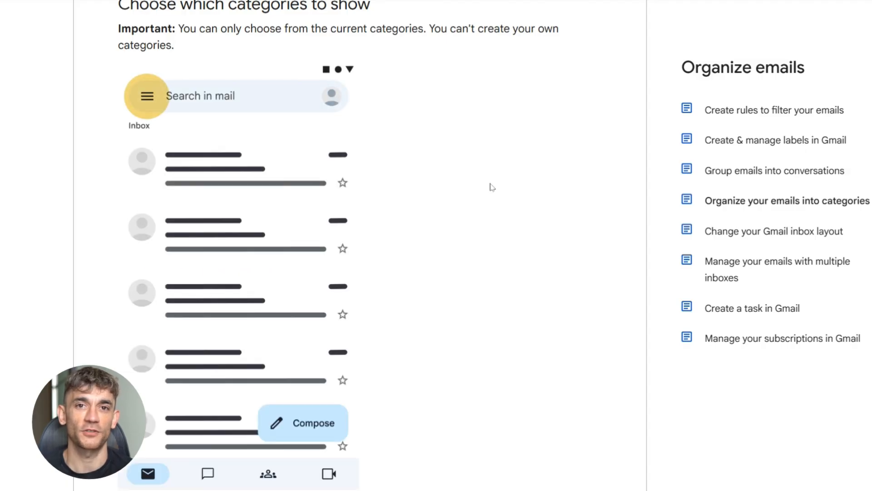
{"action": "left_click", "coordinate": [147, 96]}
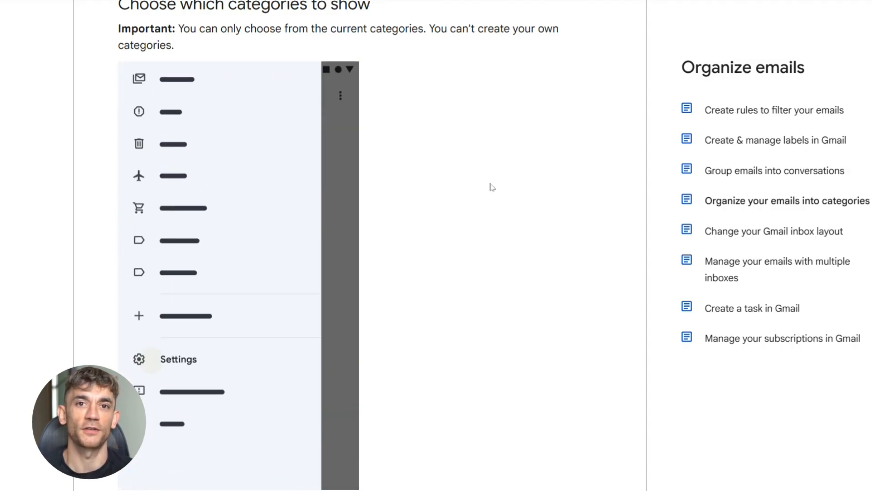
{"action": "left_click", "coordinate": [178, 359]}
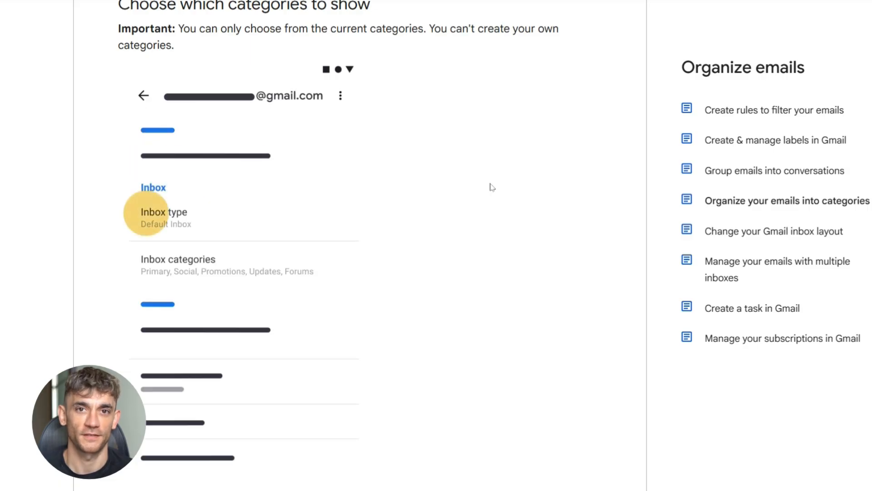
{"action": "left_click", "coordinate": [163, 217]}
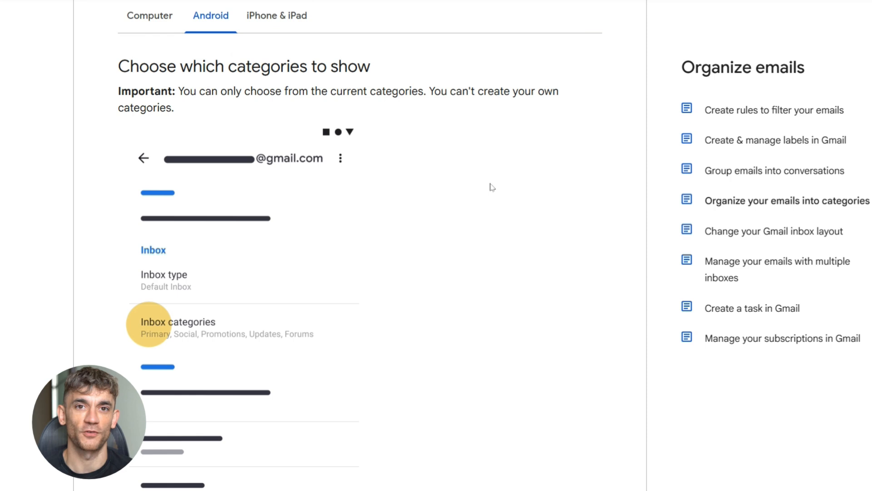
{"action": "scroll", "scroll_direction": "down", "scroll_amount": 3}
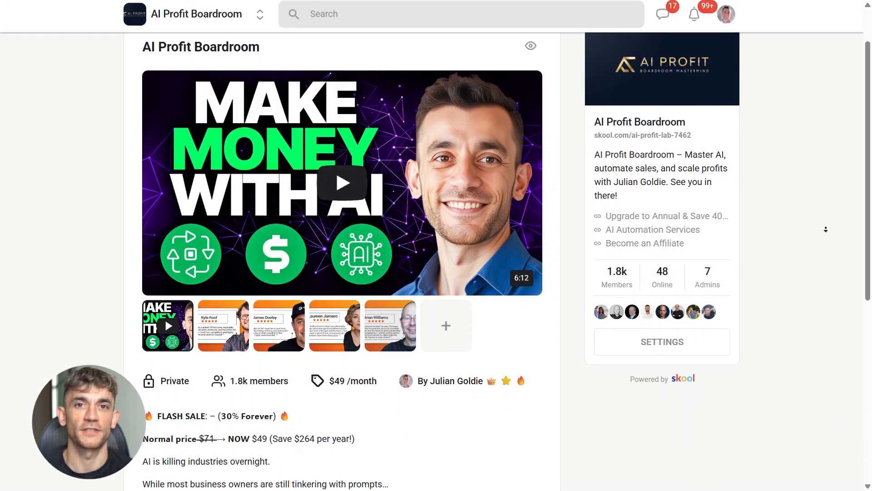
Scroll through the AI Profit Boardroom About page
{"action": "scroll", "scroll_direction": "down", "scroll_amount": 3}
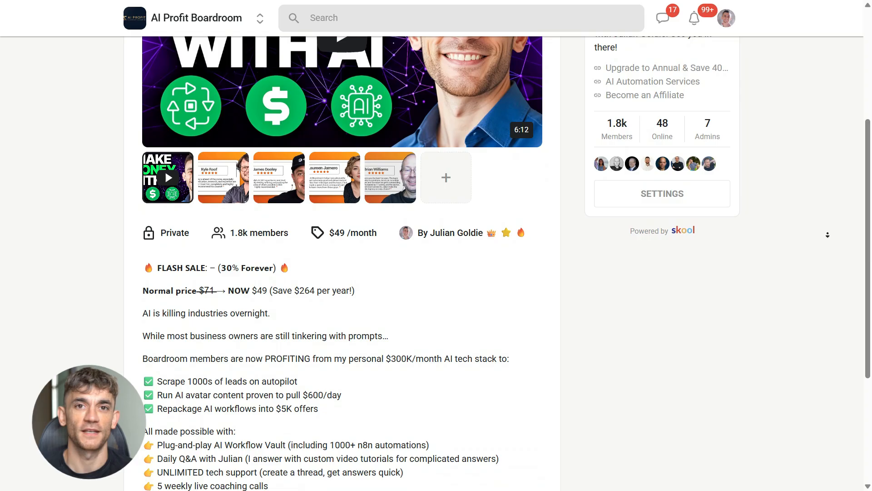
{"action": "scroll", "scroll_direction": "down", "scroll_amount": 3}
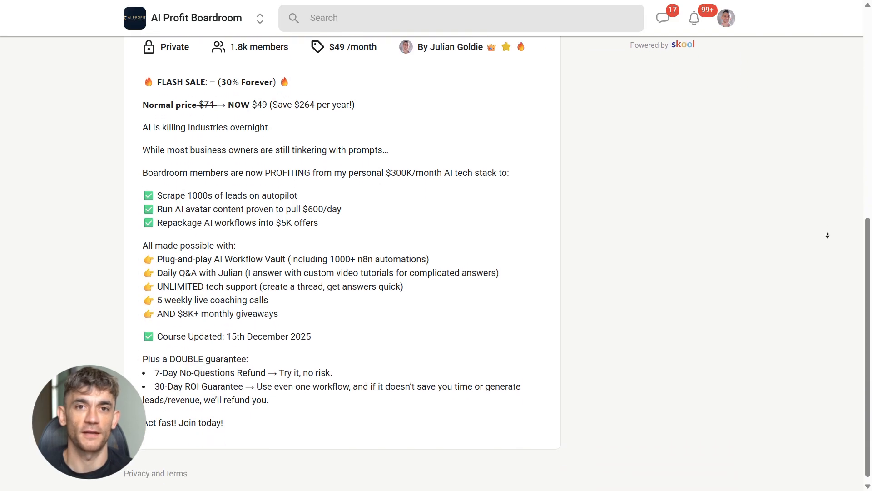
{"action": "scroll", "scroll_direction": "up", "scroll_amount": 3}
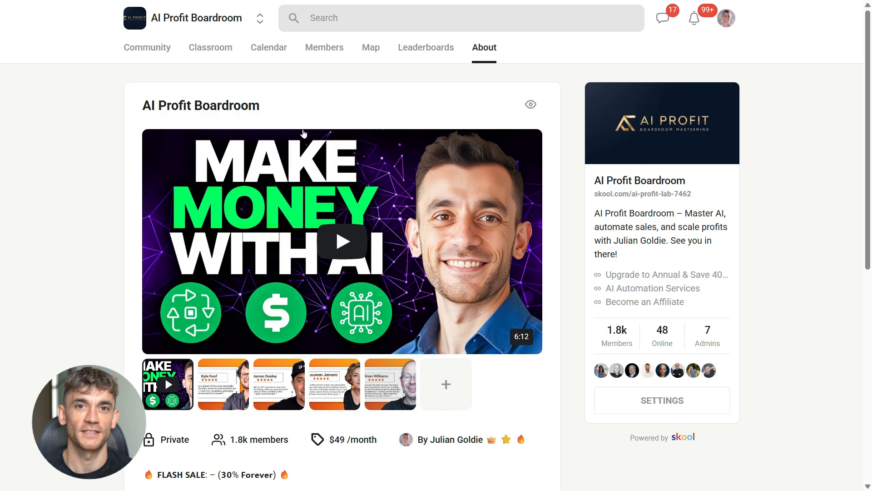
Browse the Classroom course cards, then return to the About page
{"action": "left_click", "coordinate": [210, 47]}
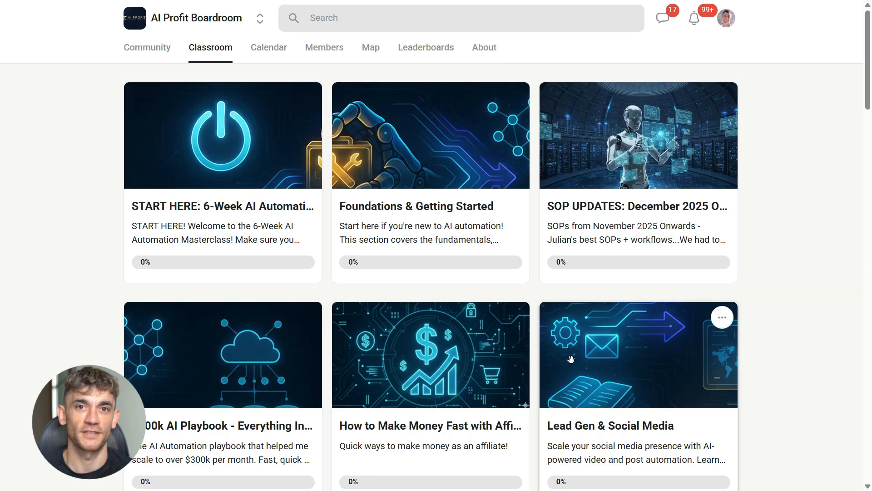
{"action": "scroll", "scroll_direction": "down", "scroll_amount": 3}
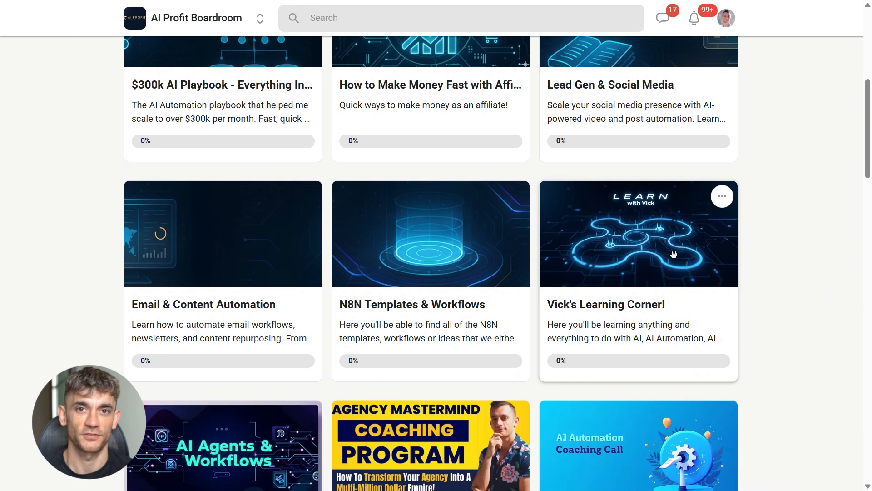
{"action": "scroll", "scroll_direction": "down", "scroll_amount": 3}
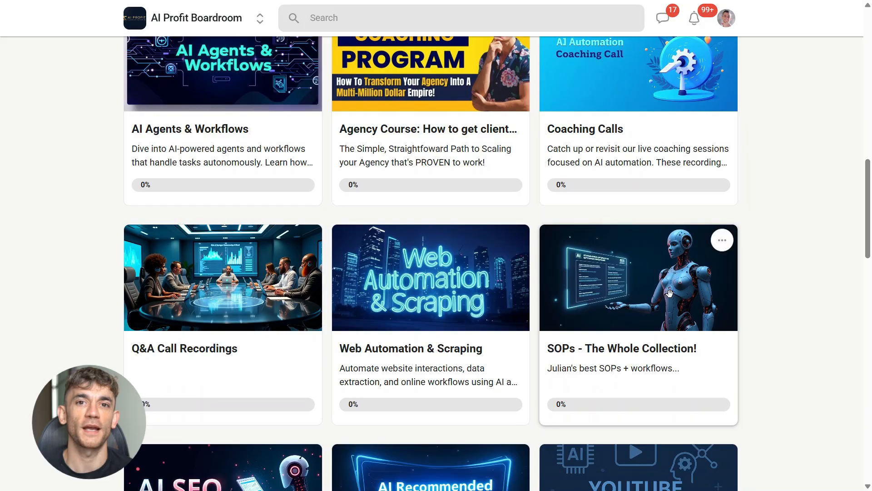
{"action": "scroll", "scroll_direction": "up", "scroll_amount": 3}
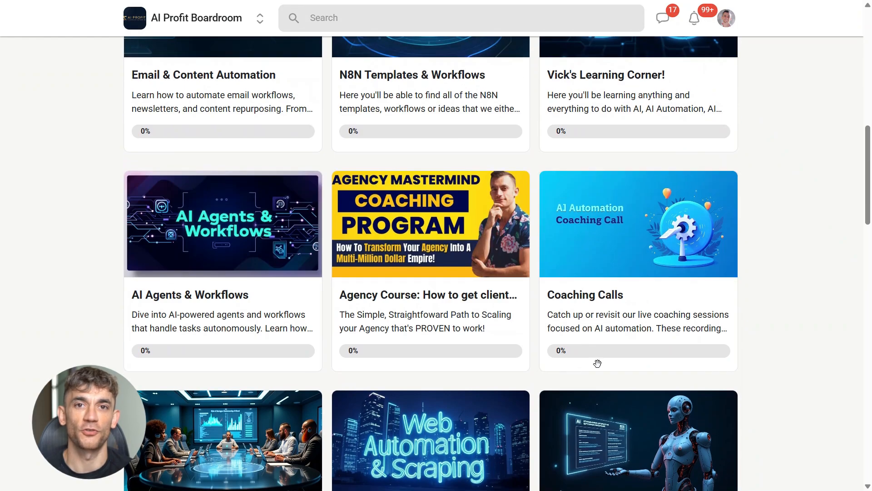
{"action": "scroll", "scroll_direction": "up", "scroll_amount": 3}
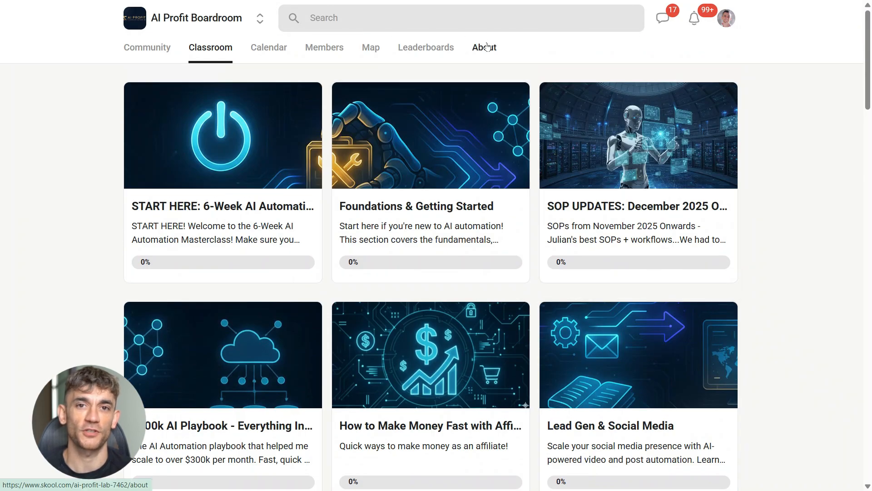
{"action": "left_click", "coordinate": [483, 47]}
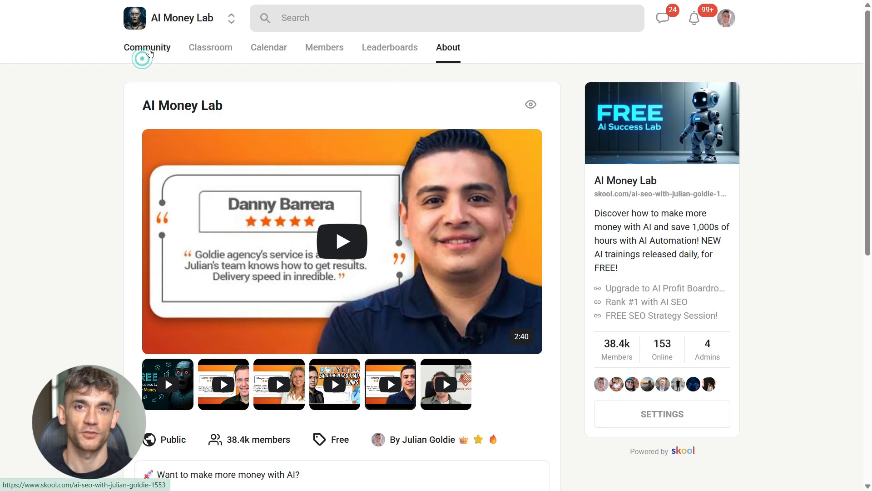
Open AI Money Lab's Community feed, then scroll its Classroom courses to the SEO ones
{"action": "left_click", "coordinate": [146, 48]}
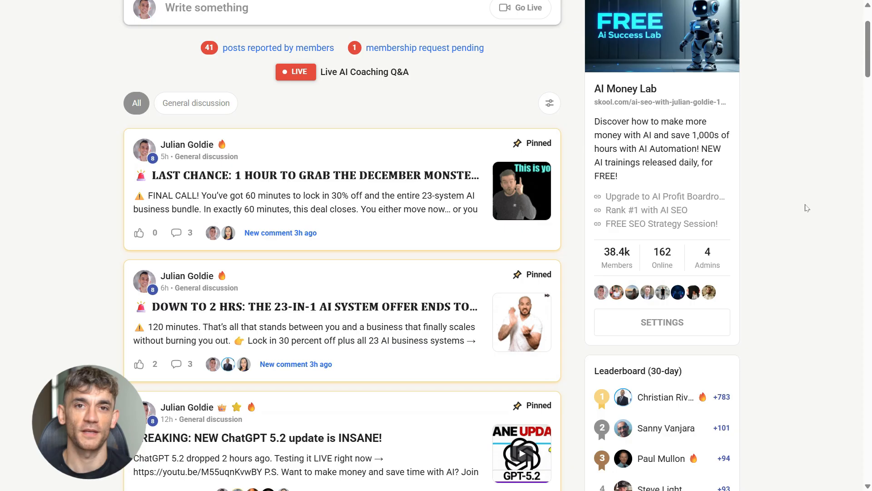
{"action": "scroll", "scroll_direction": "up", "scroll_amount": 3}
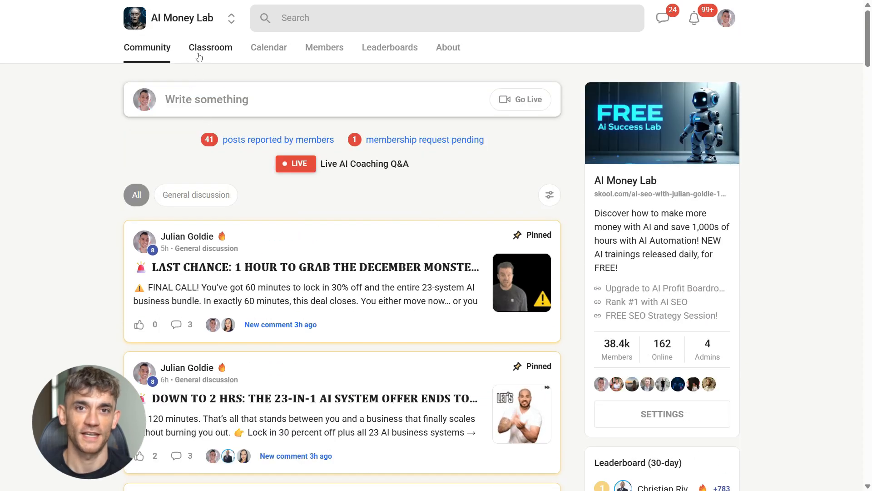
{"action": "left_click", "coordinate": [211, 48]}
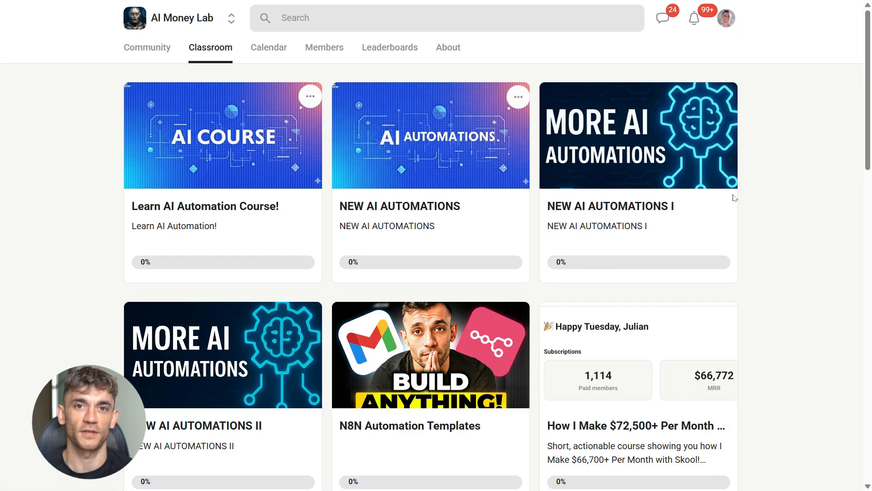
{"action": "scroll", "scroll_direction": "down", "scroll_amount": 3}
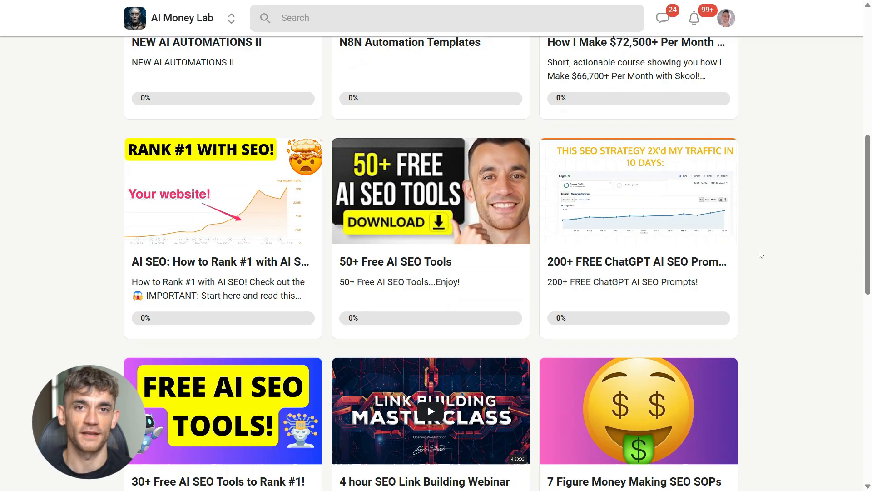
{"action": "scroll", "scroll_direction": "down", "scroll_amount": 3}
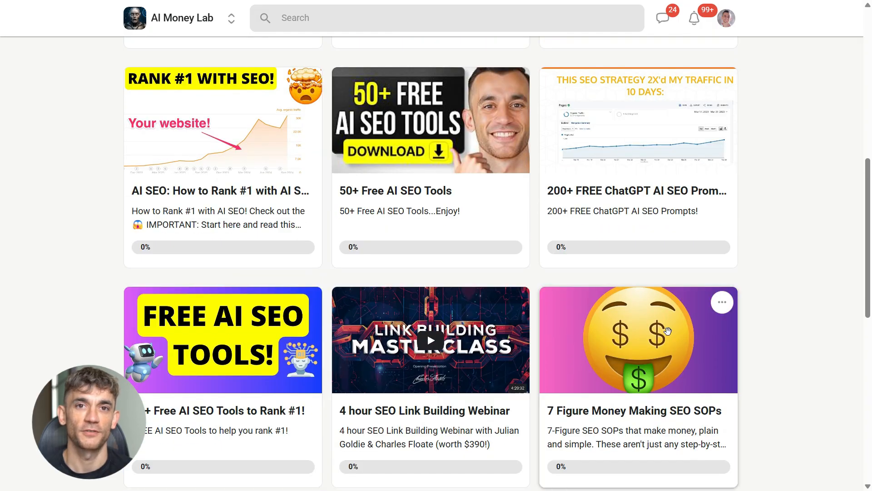